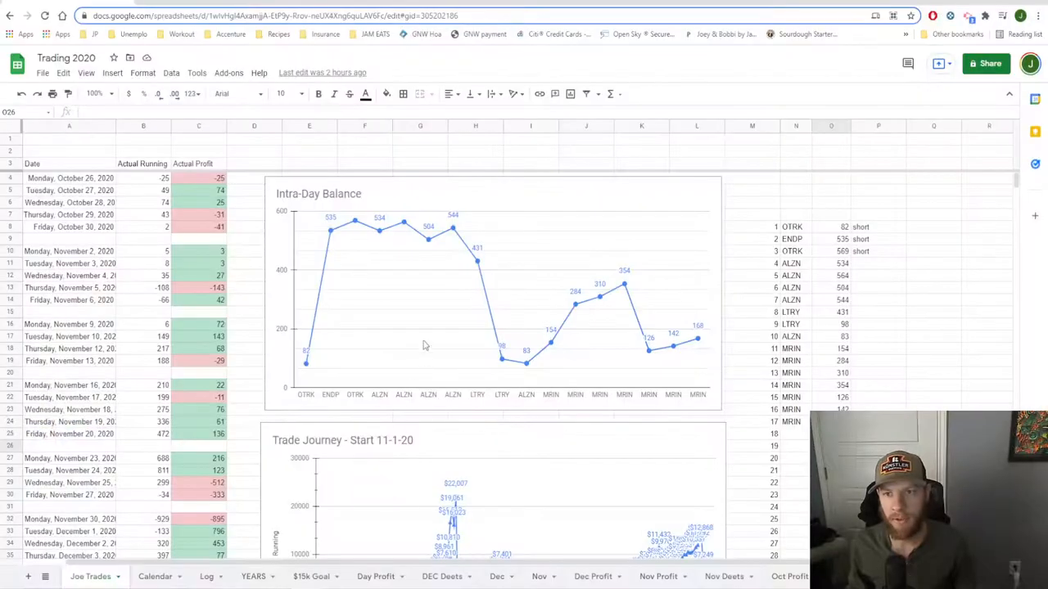
mouse_move(837, 216)
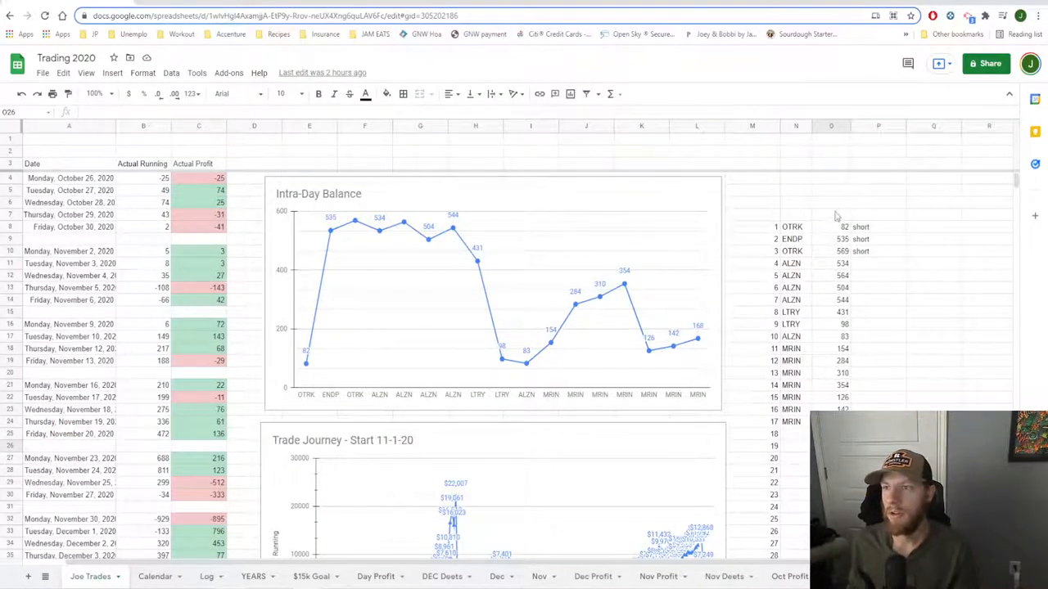
- Review the 82, 535 and 569 trade balances, then load OTRK into the charts
left_click(830, 226)
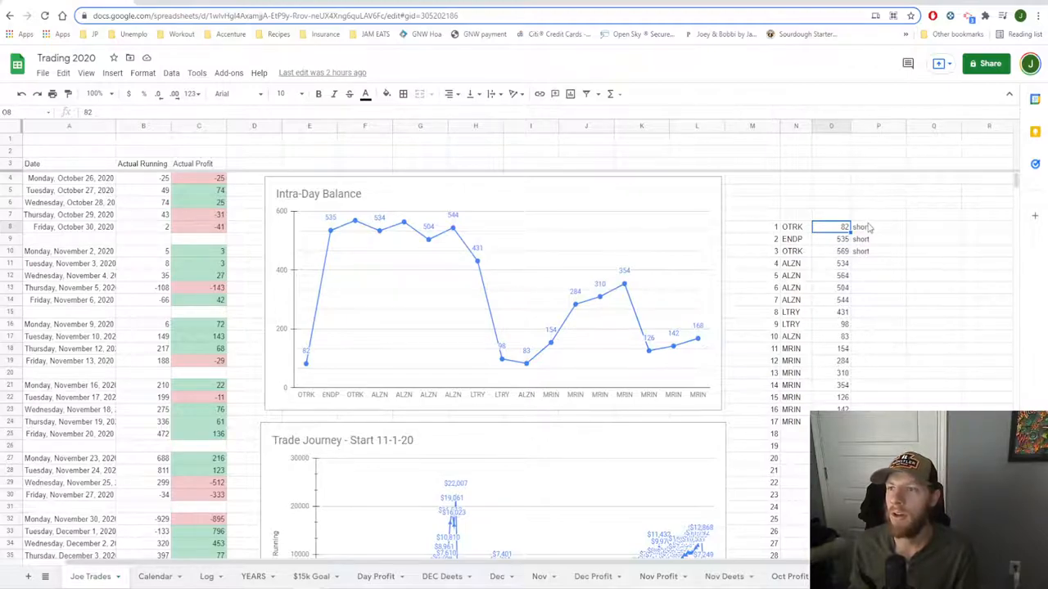
left_click(878, 227)
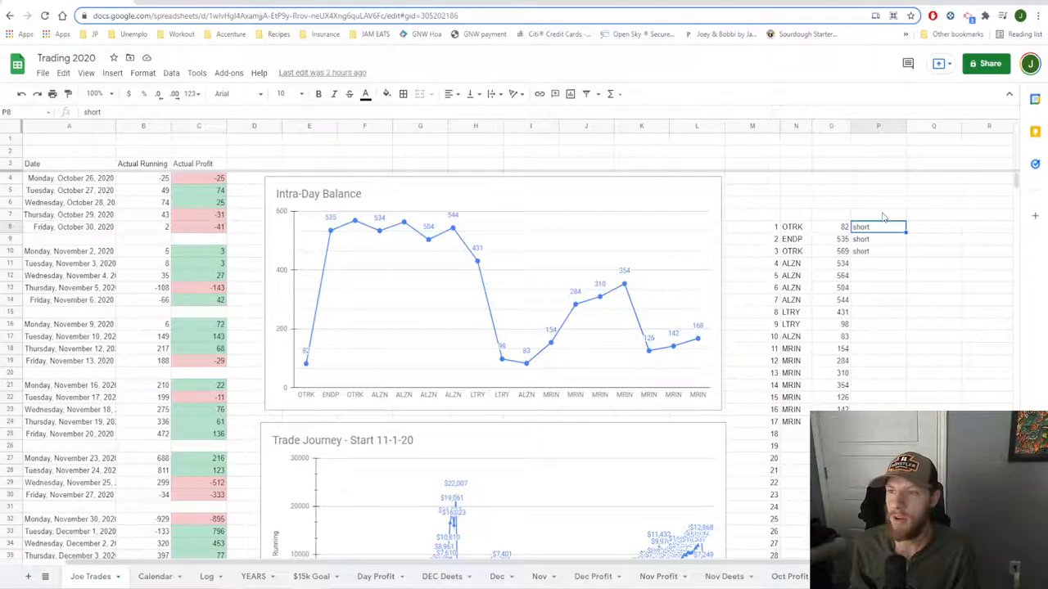
left_click(830, 238)
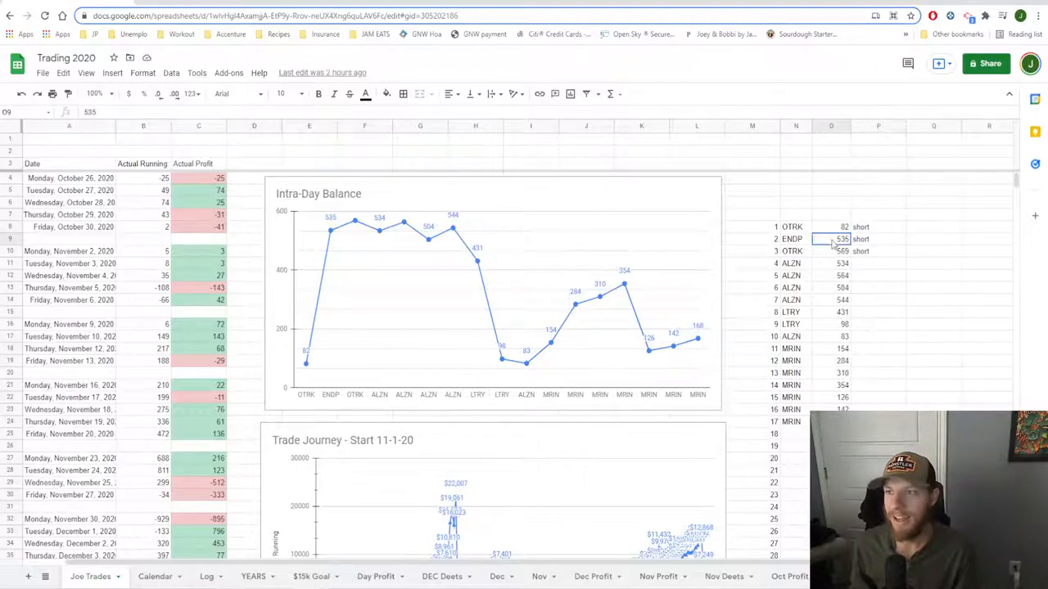
mouse_move(866, 270)
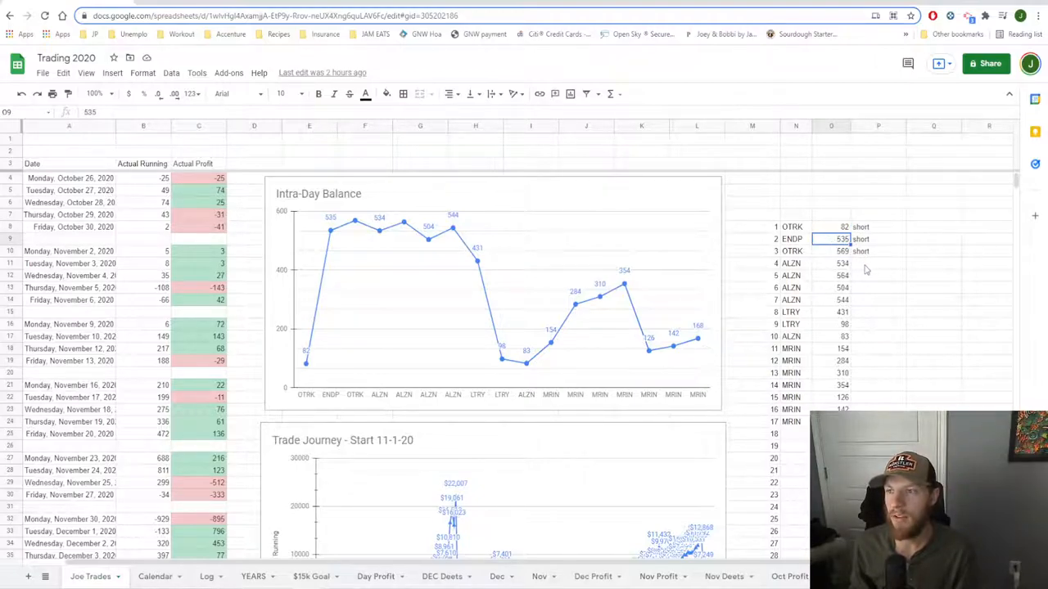
left_click(831, 252)
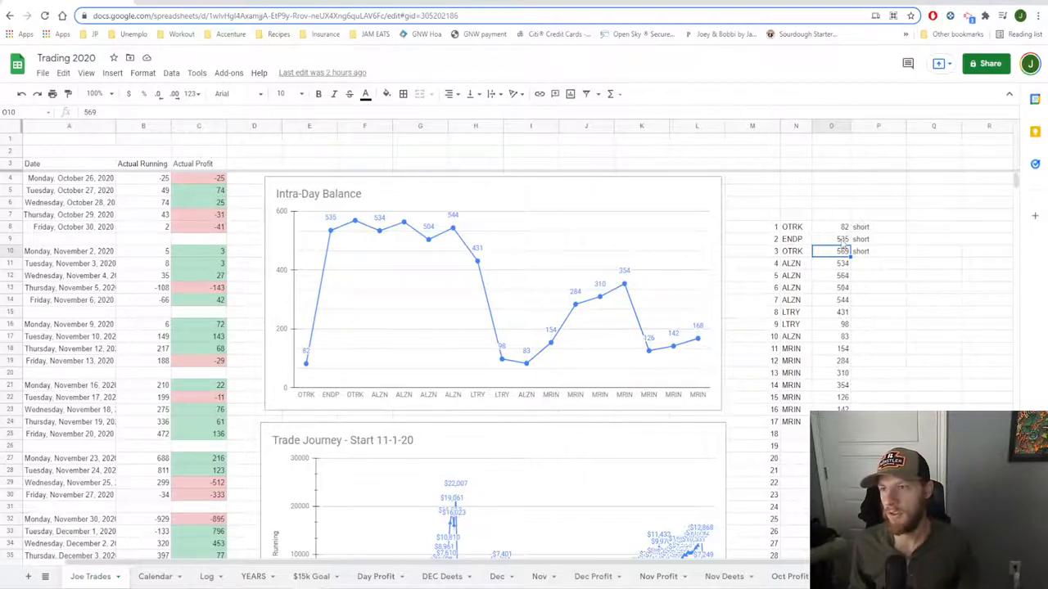
left_click(830, 239)
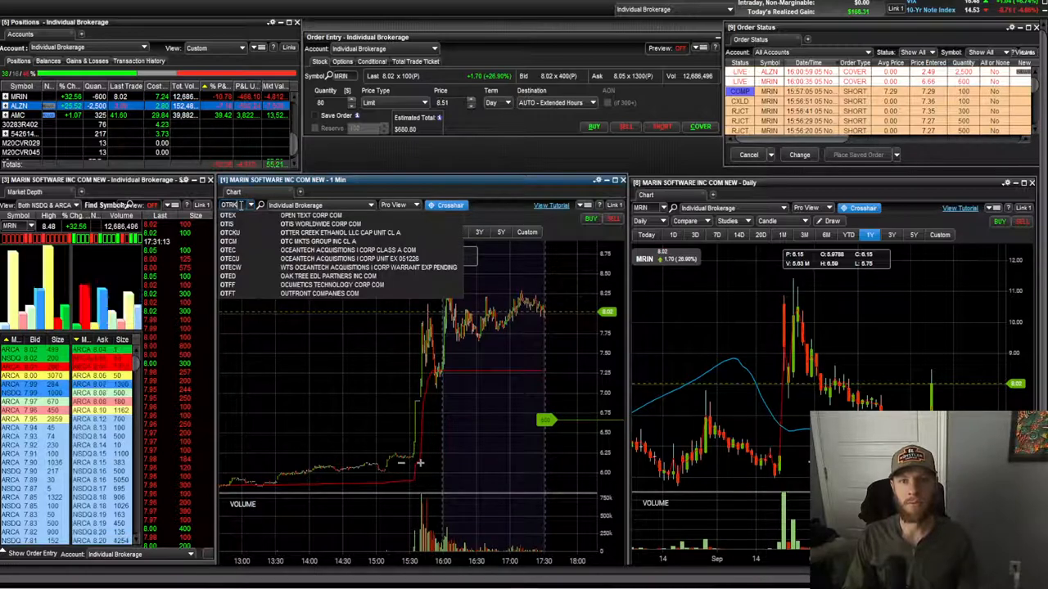
type("OTRK")
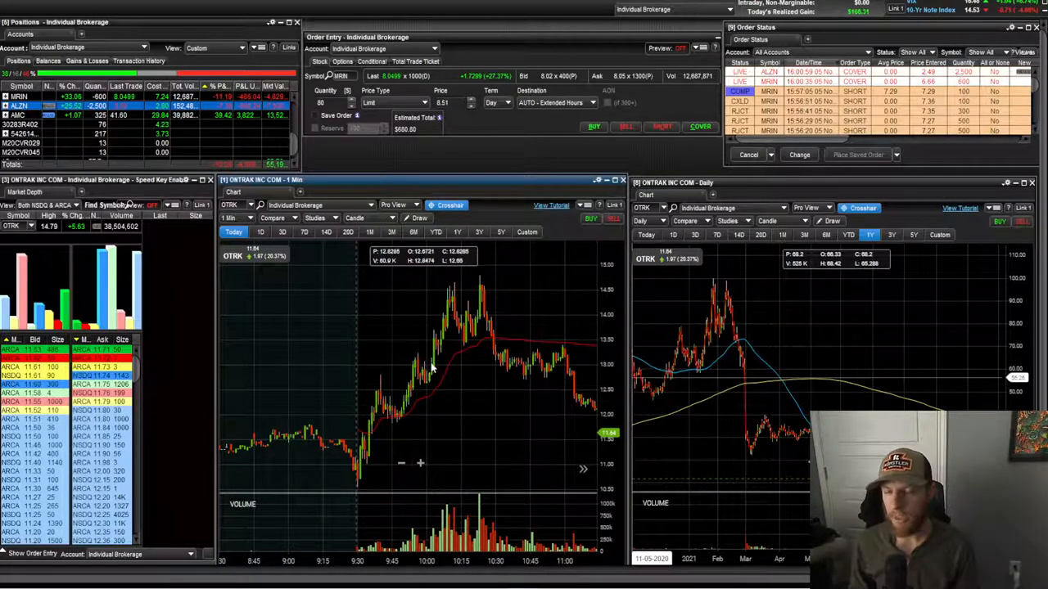
mouse_move(436, 371)
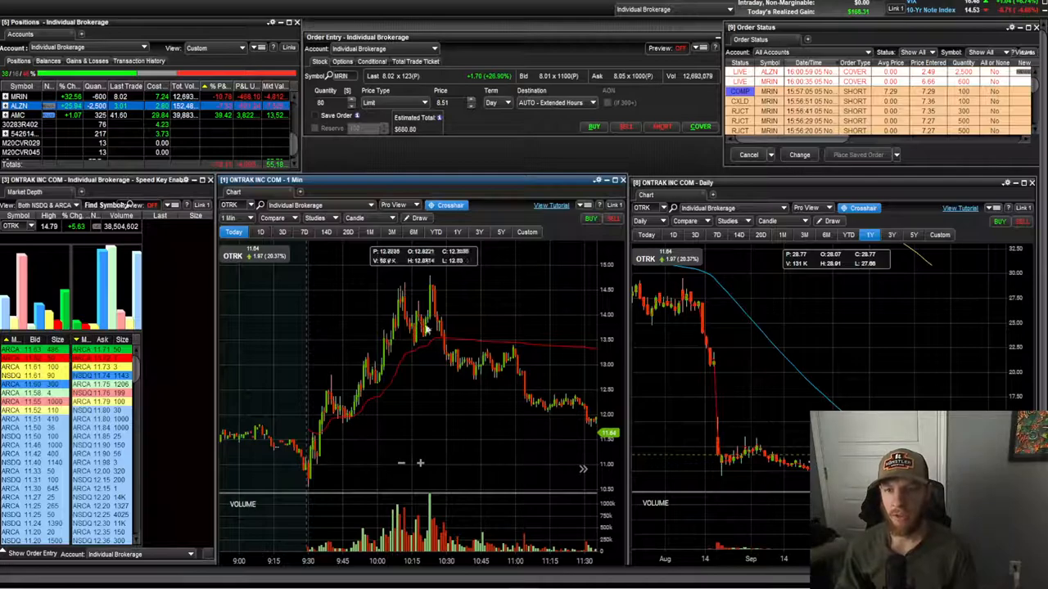
mouse_move(524, 284)
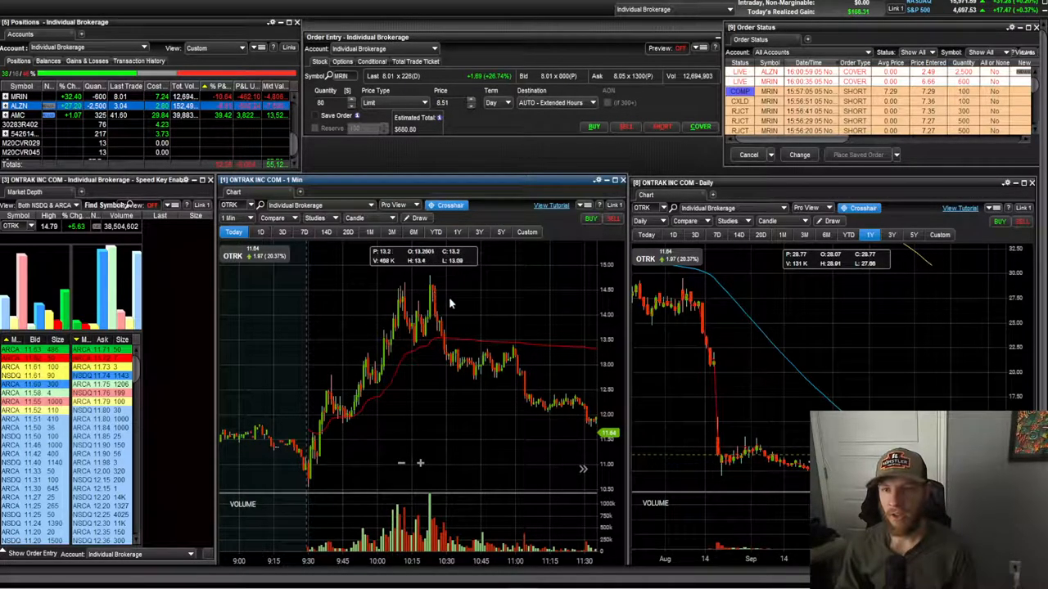
mouse_move(471, 331)
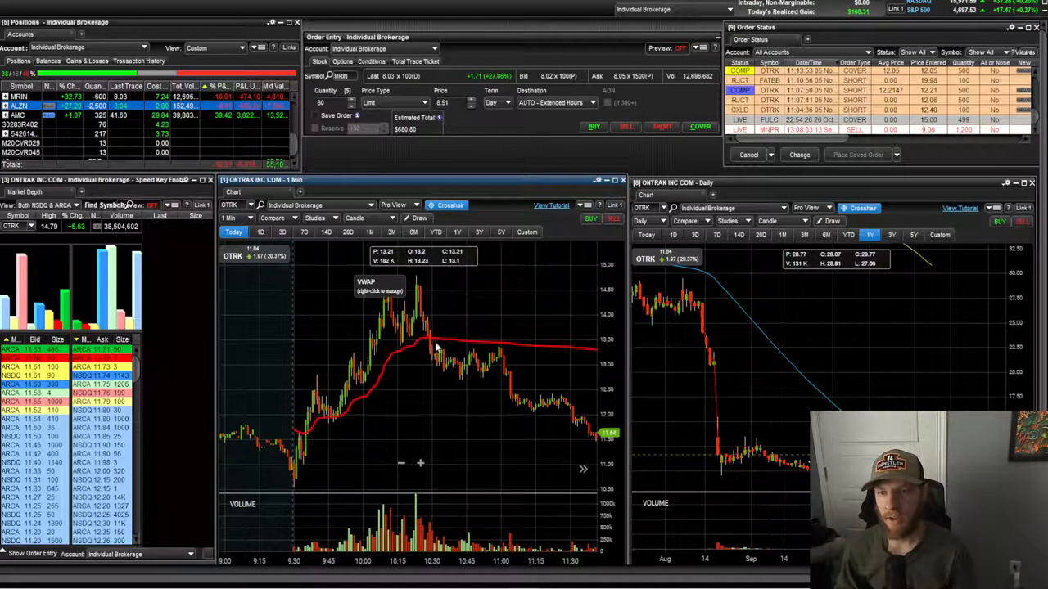
mouse_move(503, 352)
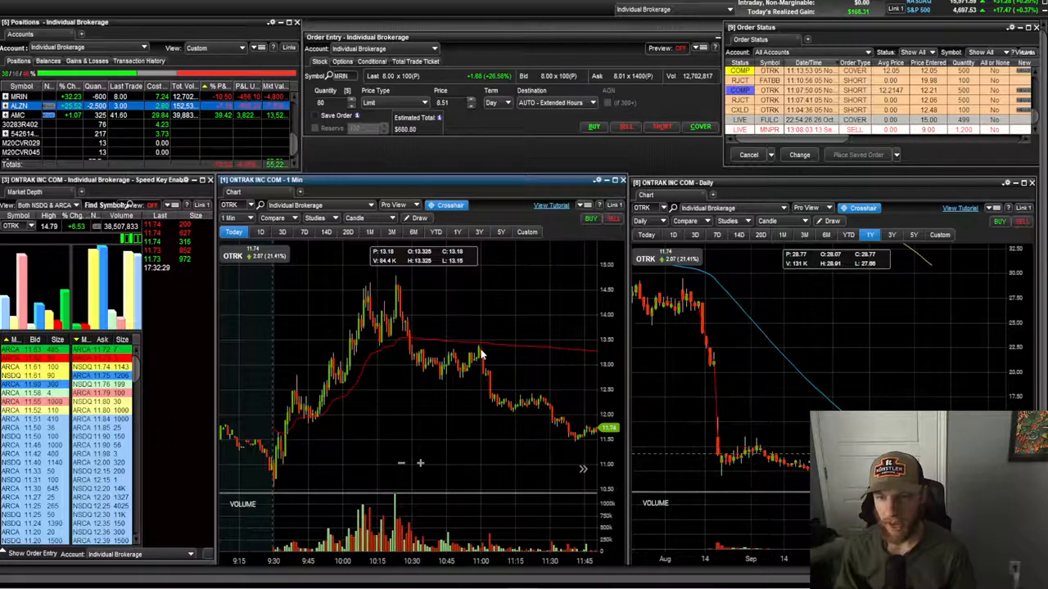
mouse_move(481, 352)
type("ENDP")
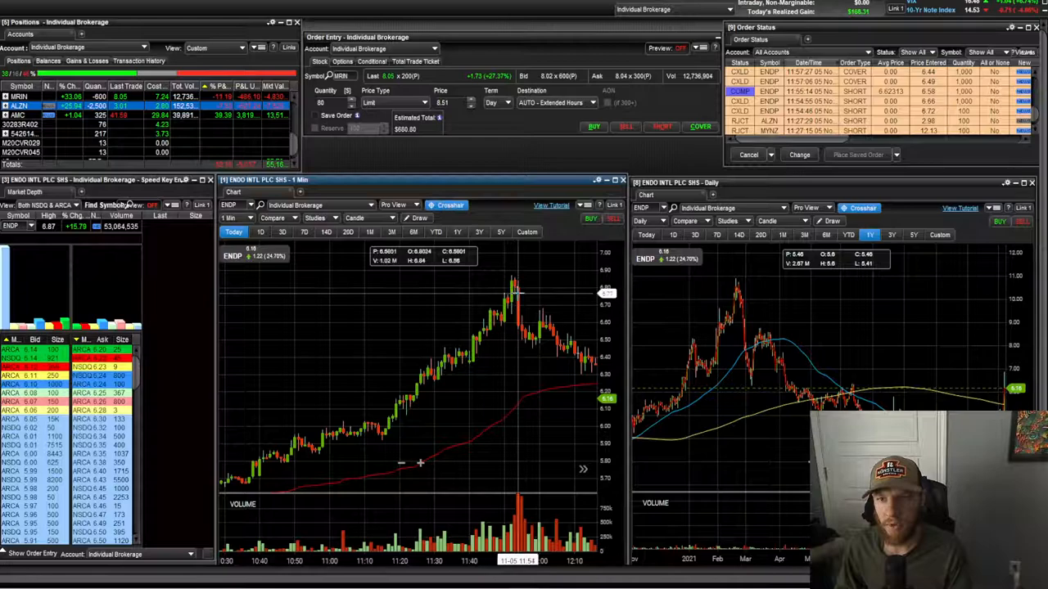
mouse_move(522, 292)
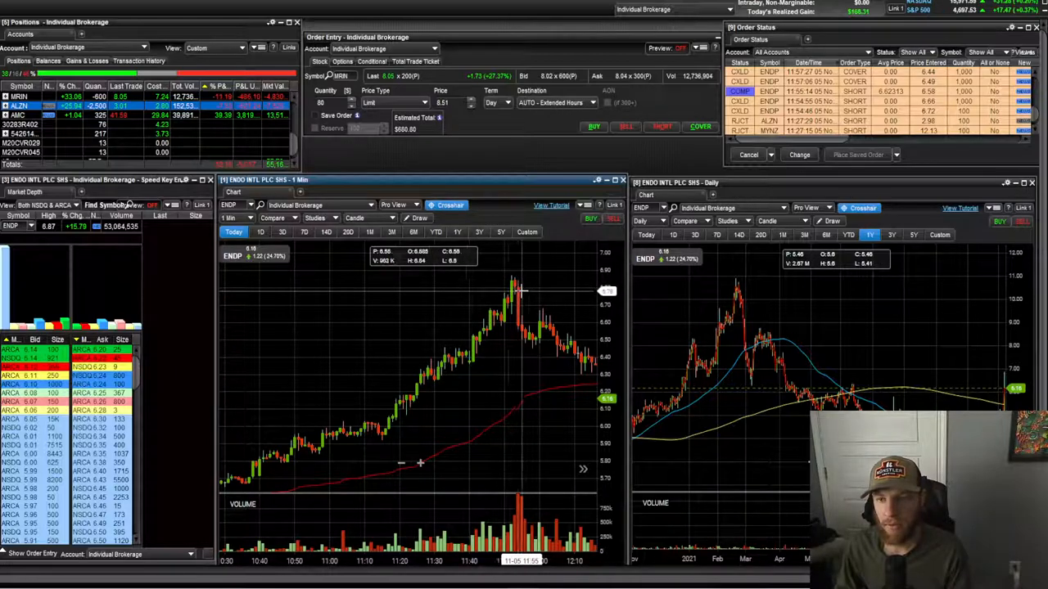
mouse_move(360, 448)
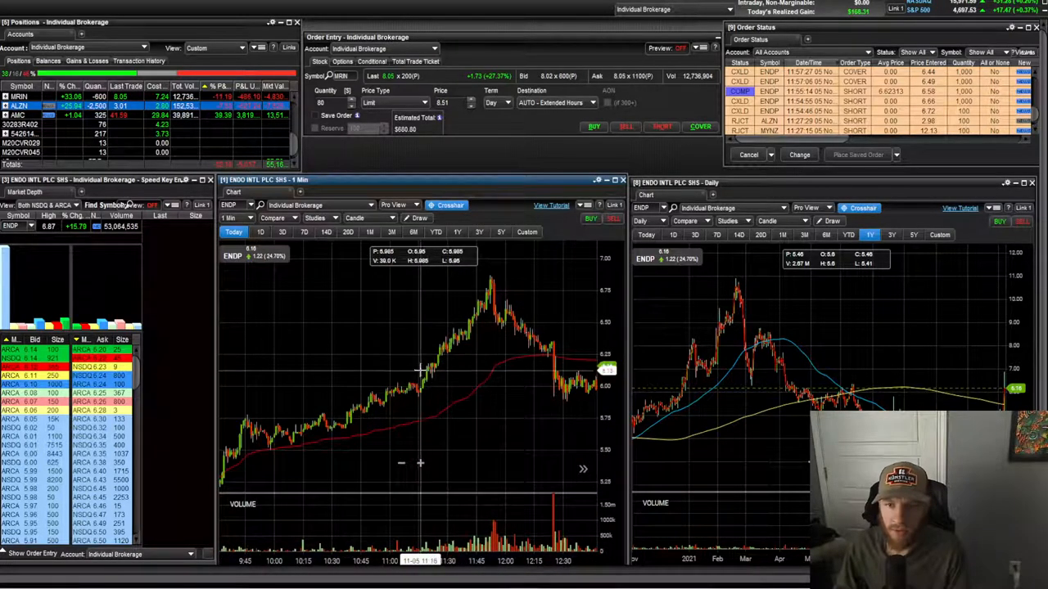
mouse_move(466, 320)
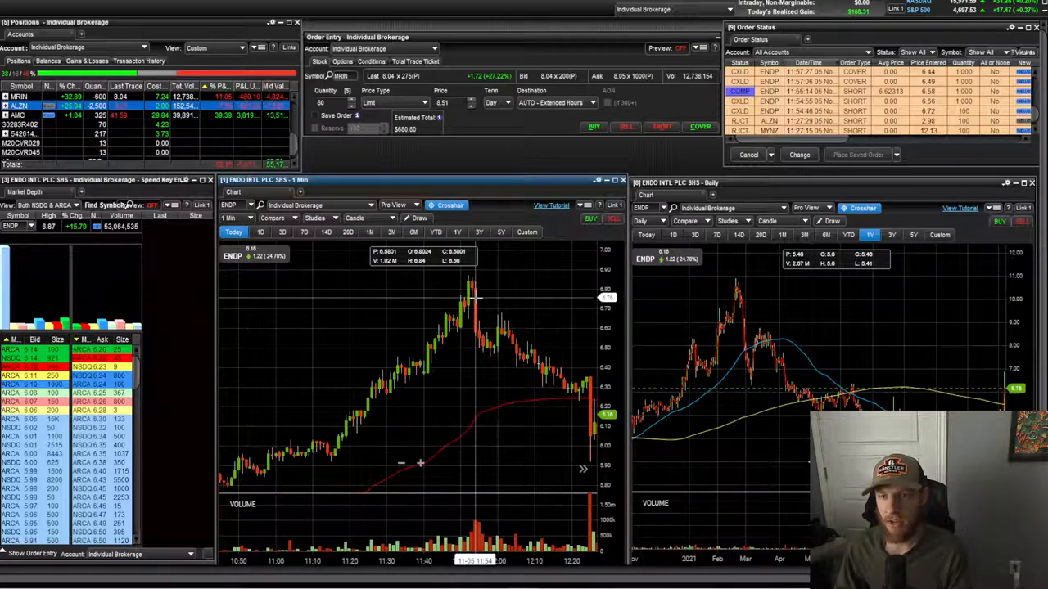
mouse_move(481, 297)
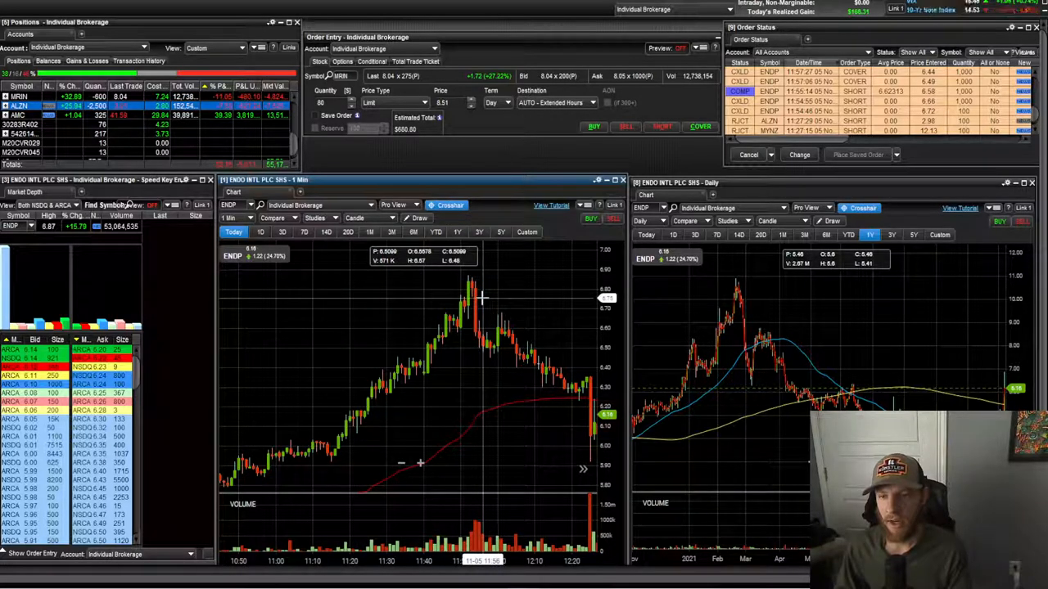
mouse_move(477, 302)
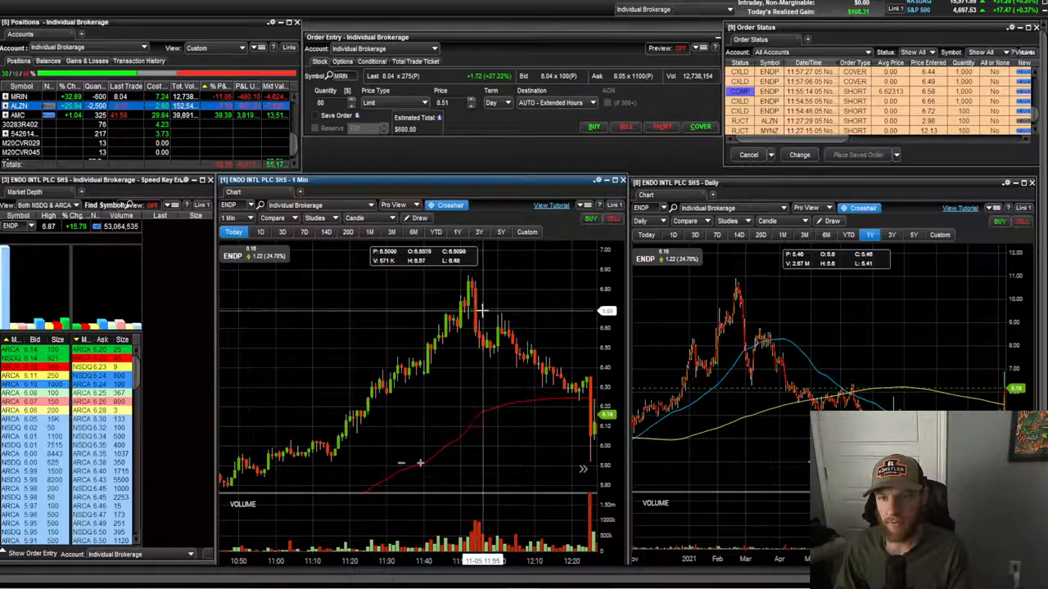
mouse_move(483, 327)
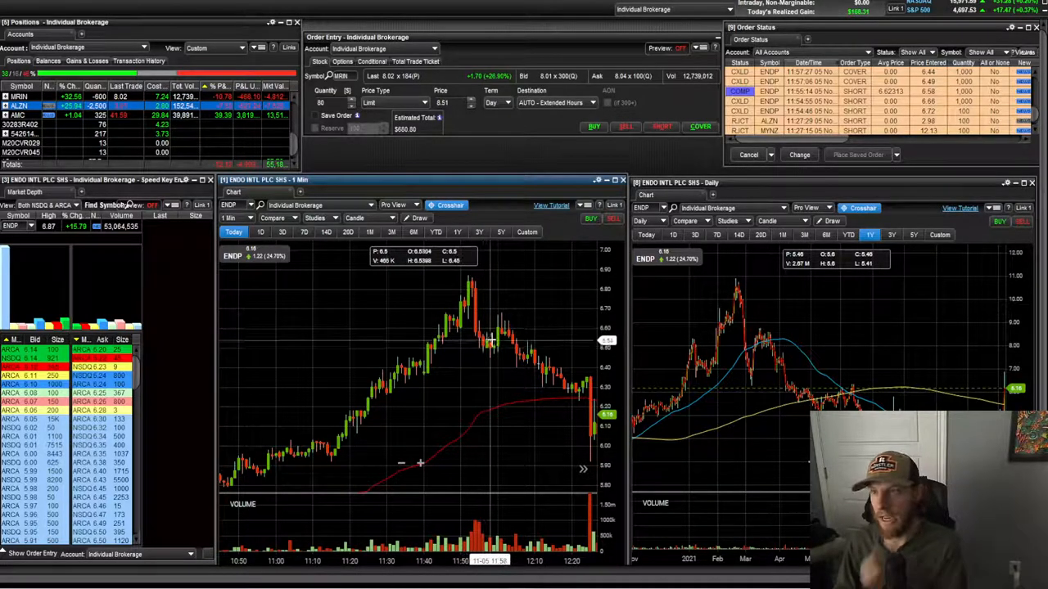
mouse_move(552, 248)
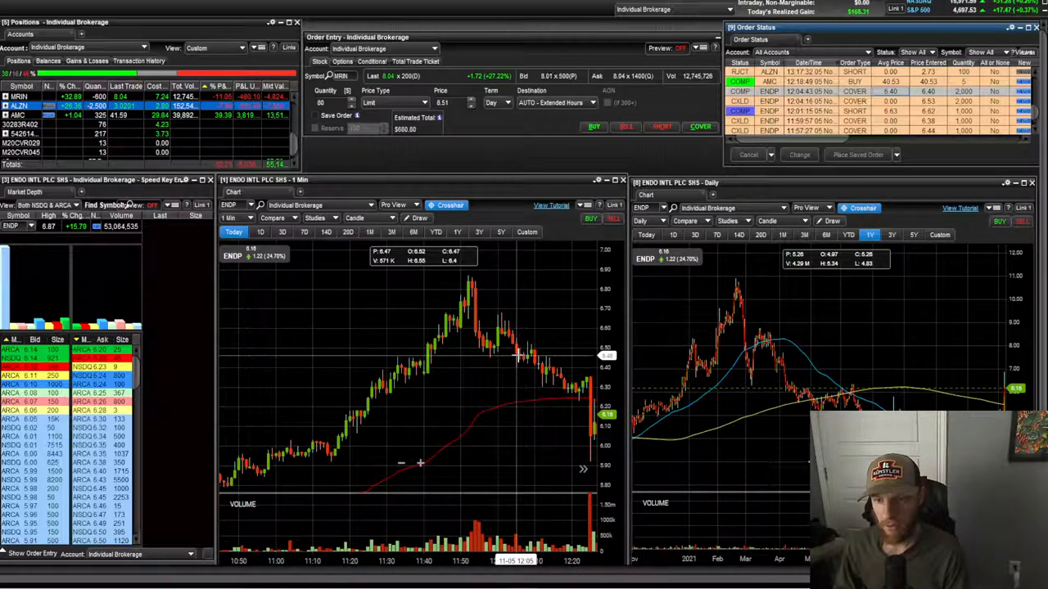
mouse_move(496, 344)
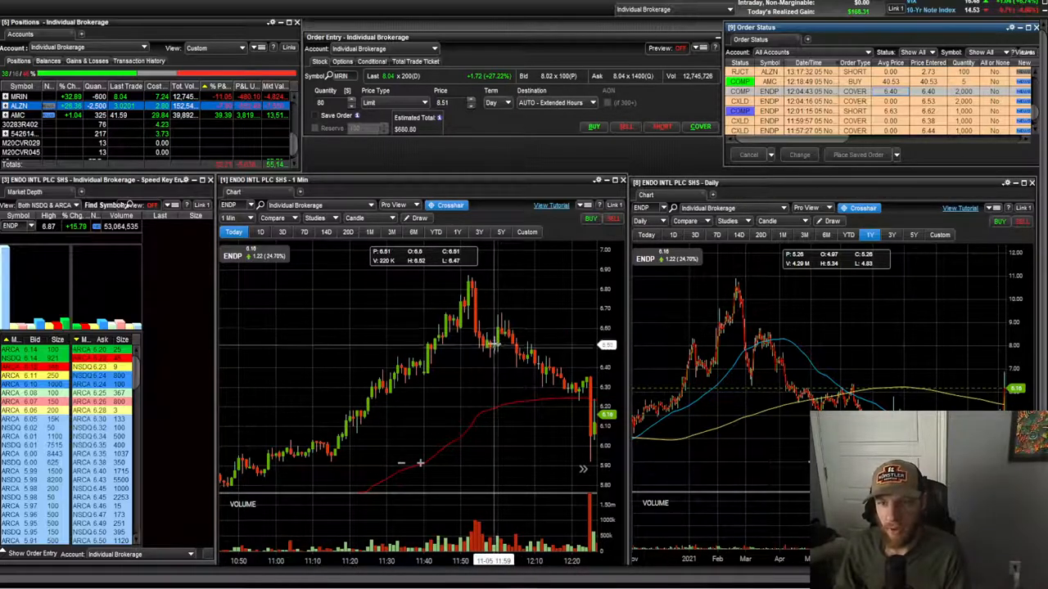
mouse_move(507, 319)
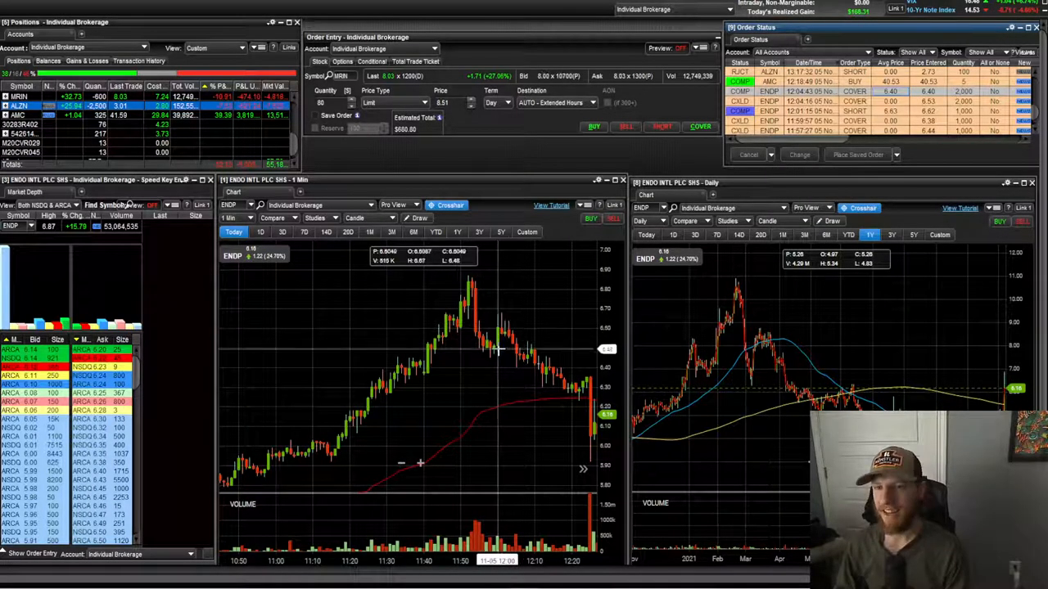
mouse_move(503, 317)
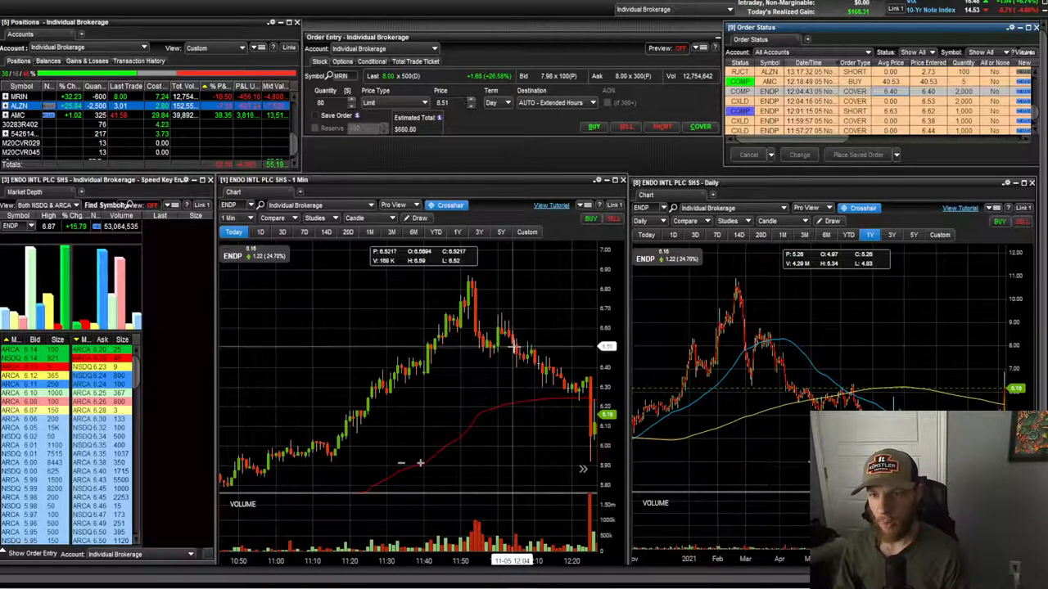
mouse_move(515, 366)
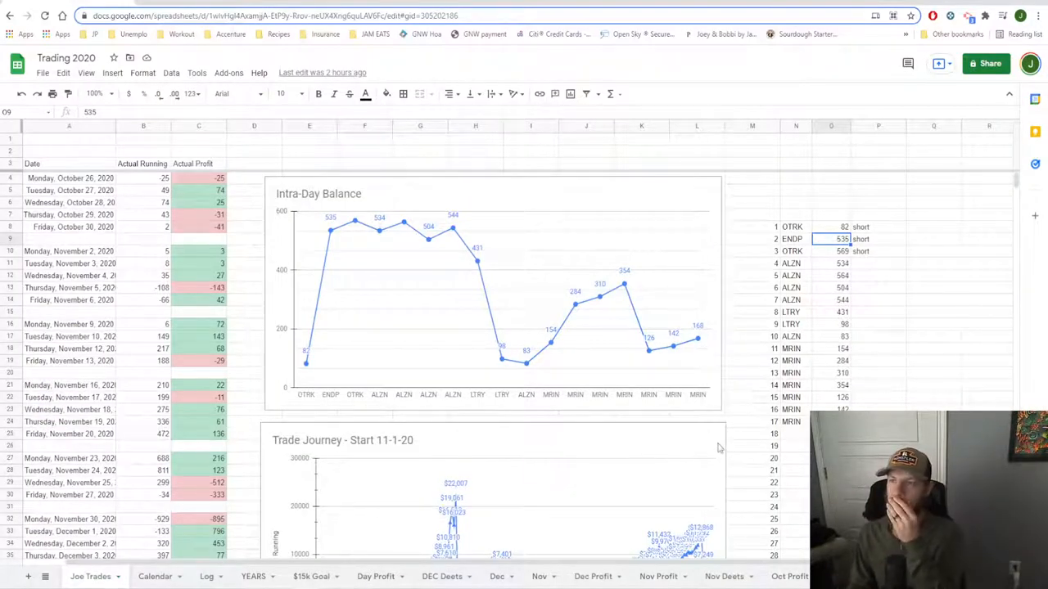
mouse_move(745, 481)
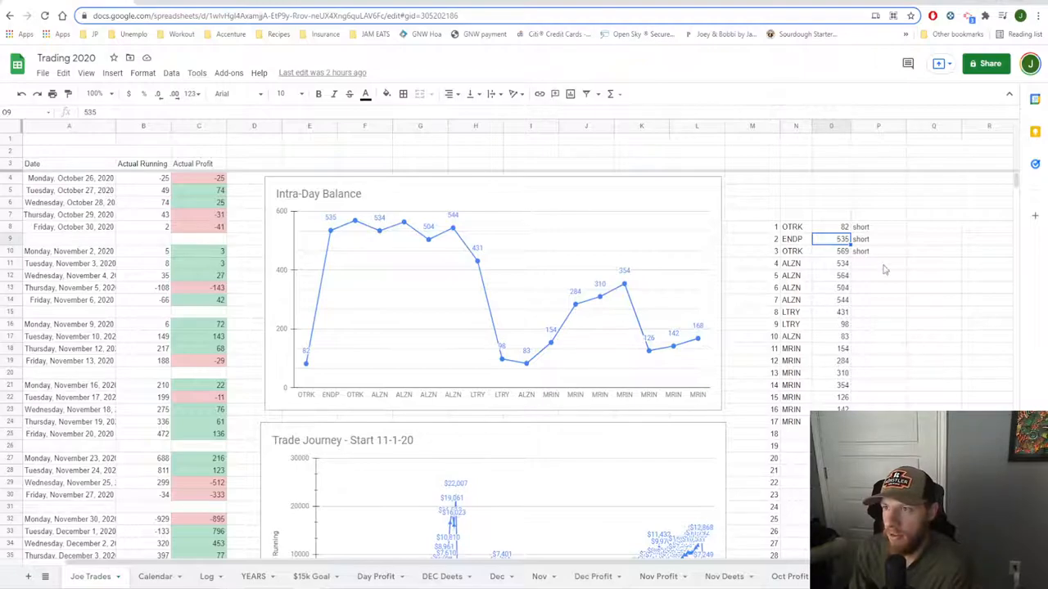
- Deselect the ENDP balance cell and minimize the Trading 2020 spreadsheet
left_click(934, 337)
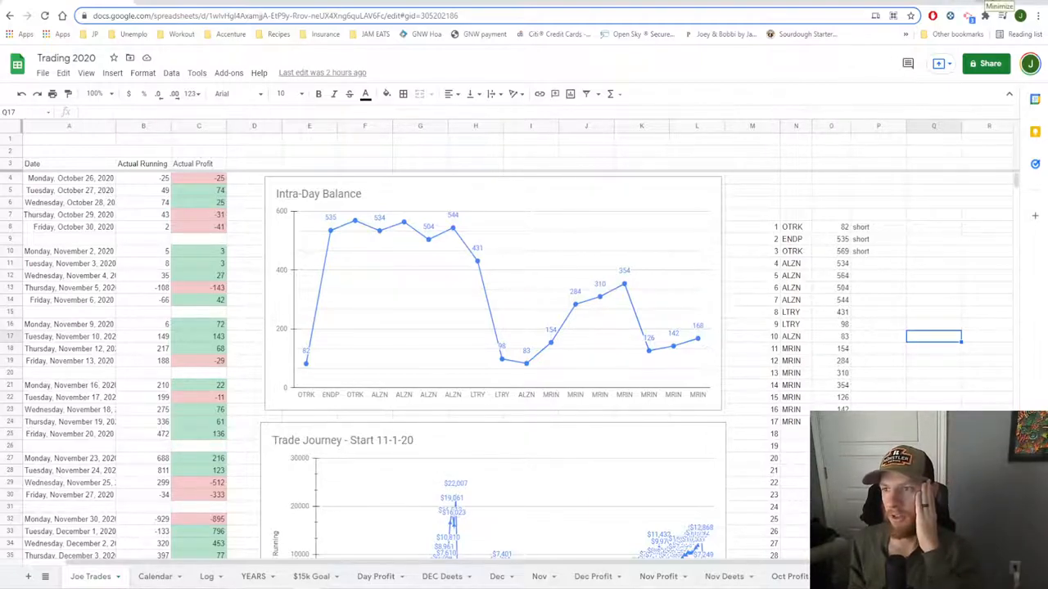
left_click(830, 238)
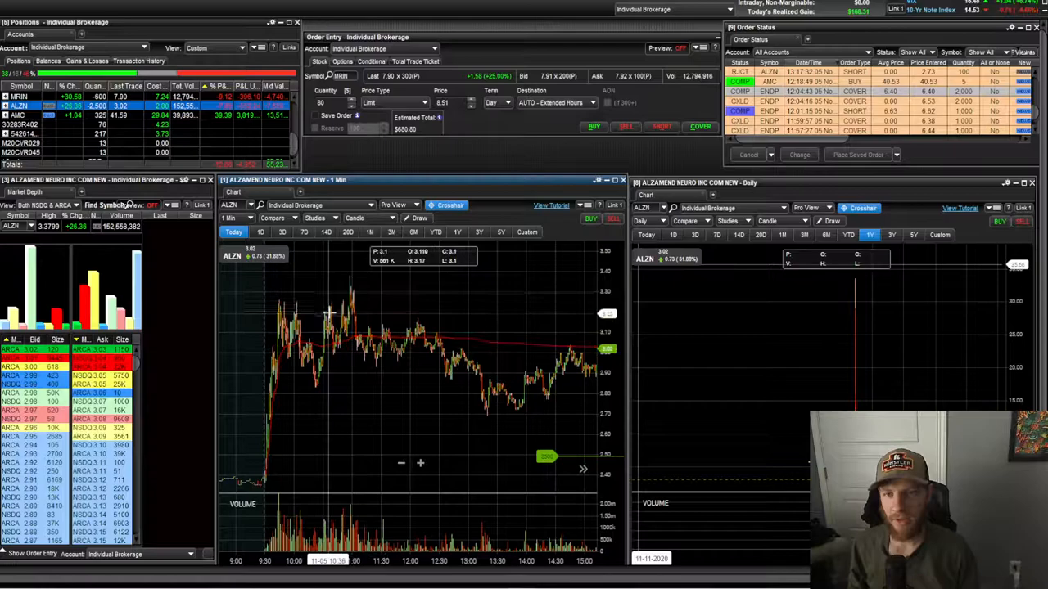
mouse_move(414, 327)
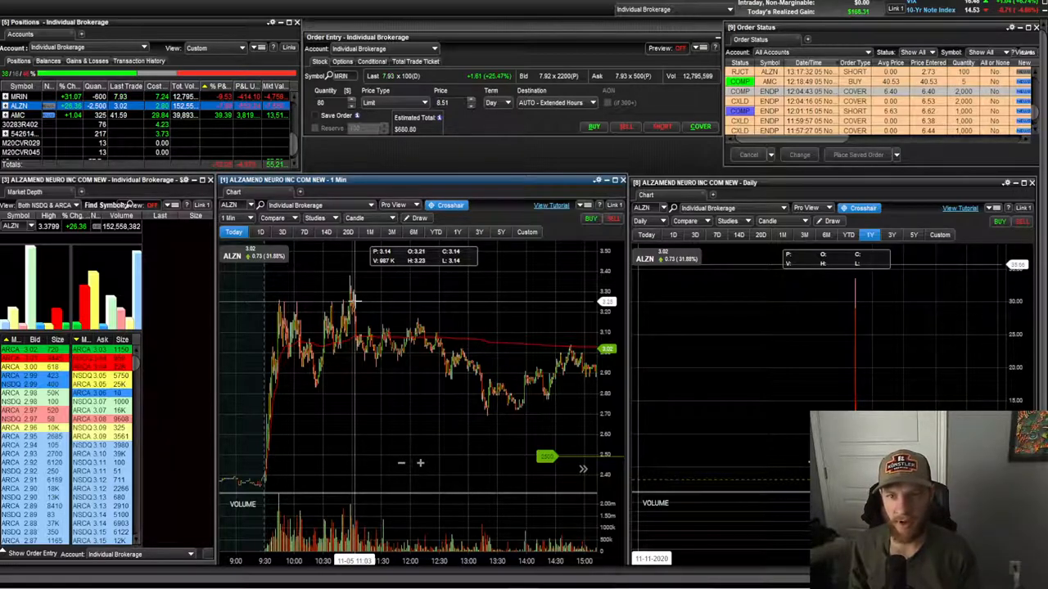
mouse_move(355, 276)
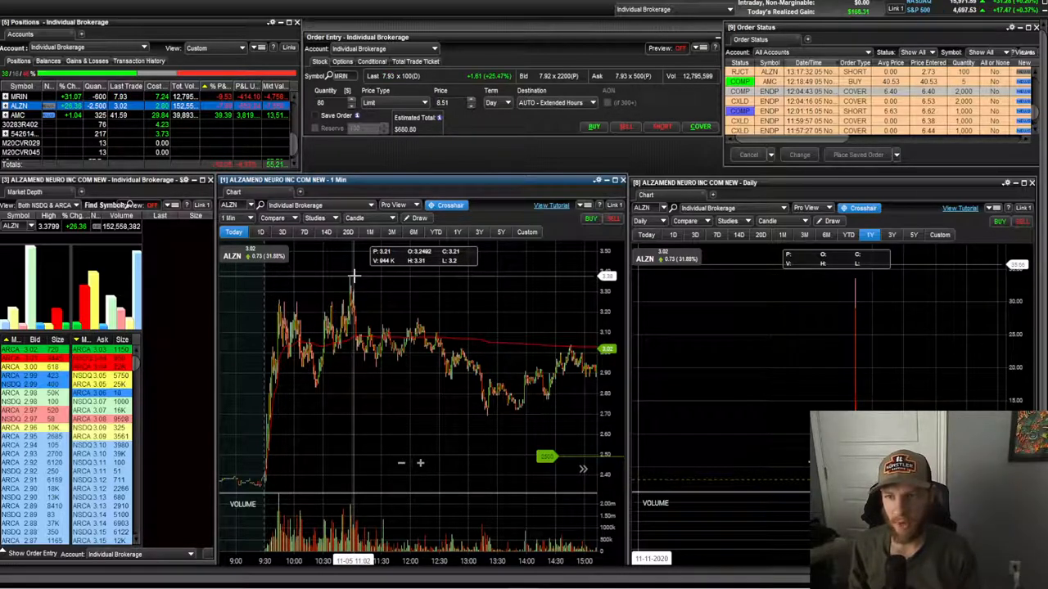
mouse_move(446, 334)
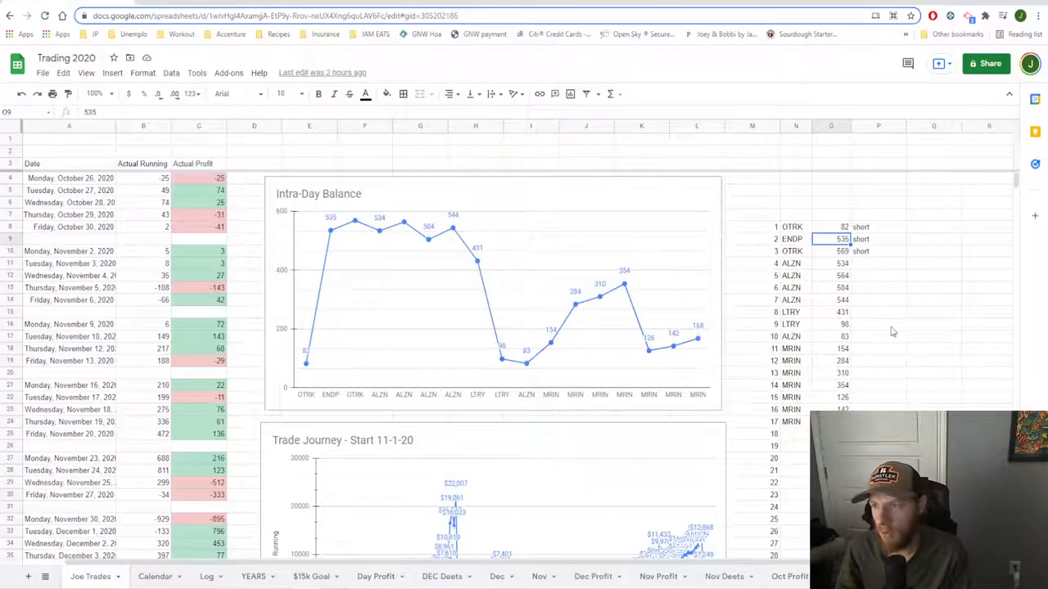
- Minimize the Google Sheets window to bring the ALZN charts forward
left_click(831, 299)
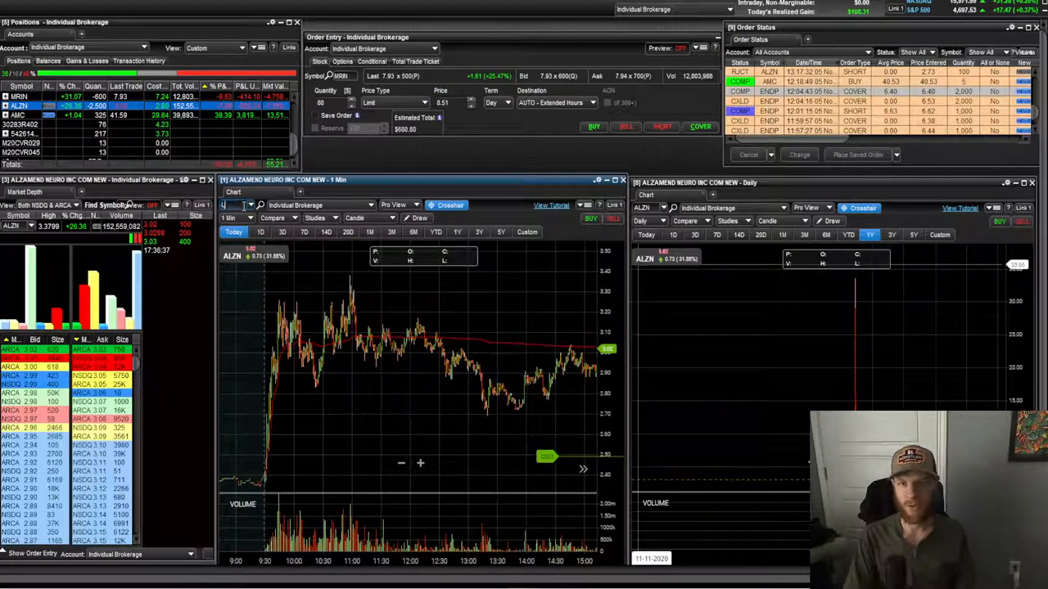
- Load LTRY (Lottery.com) into the linked intraday and daily charts
type("LTRY")
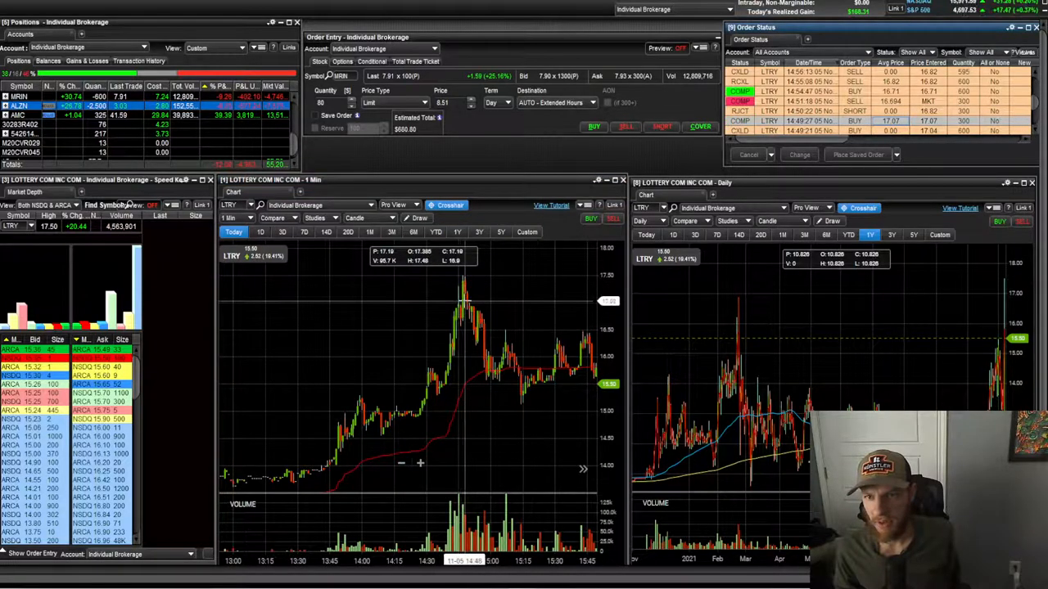
mouse_move(459, 314)
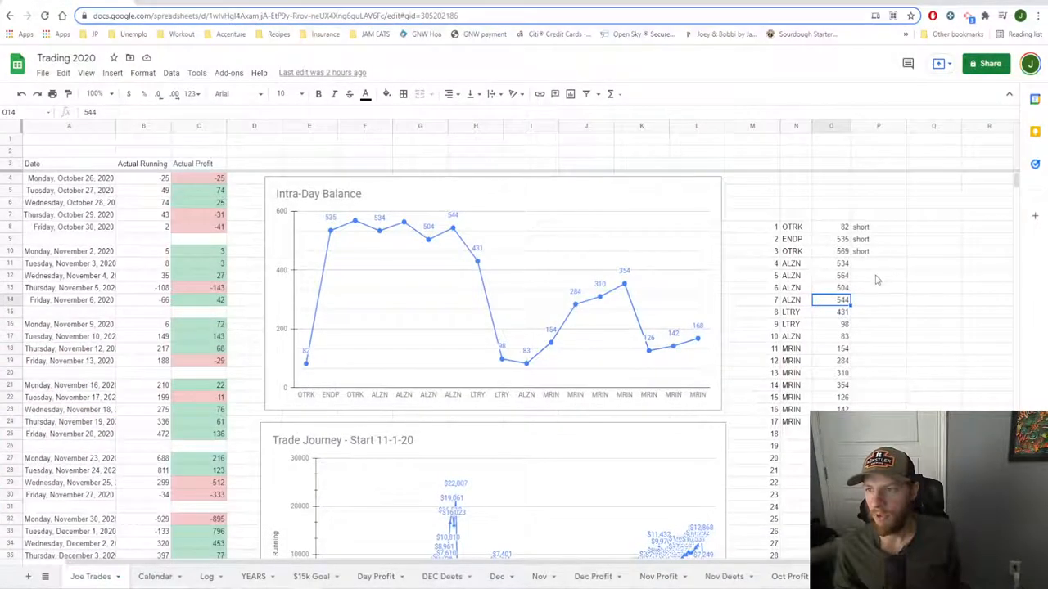
left_click(831, 324)
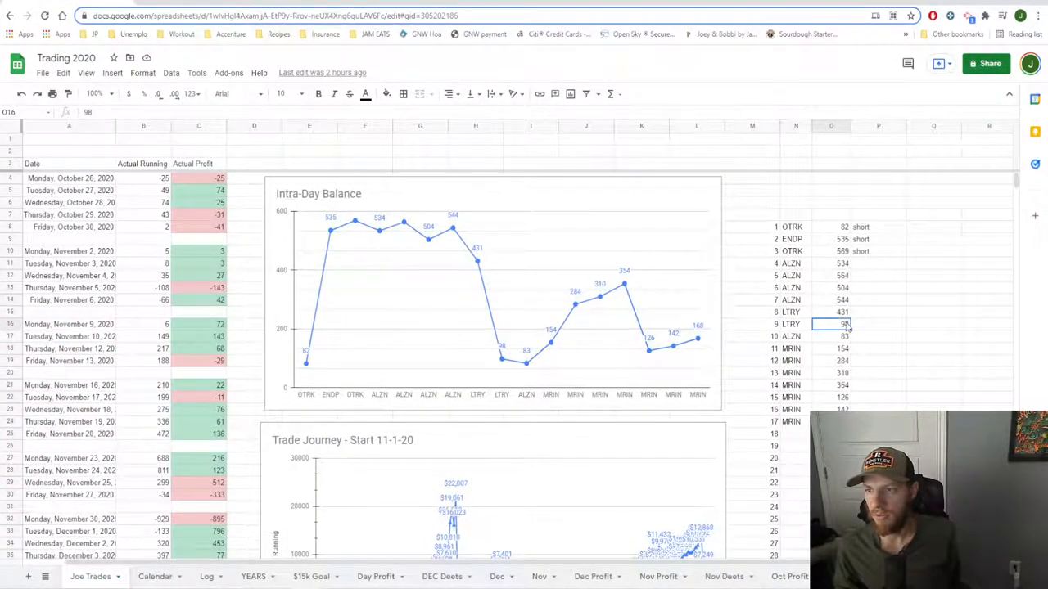
left_click(830, 312)
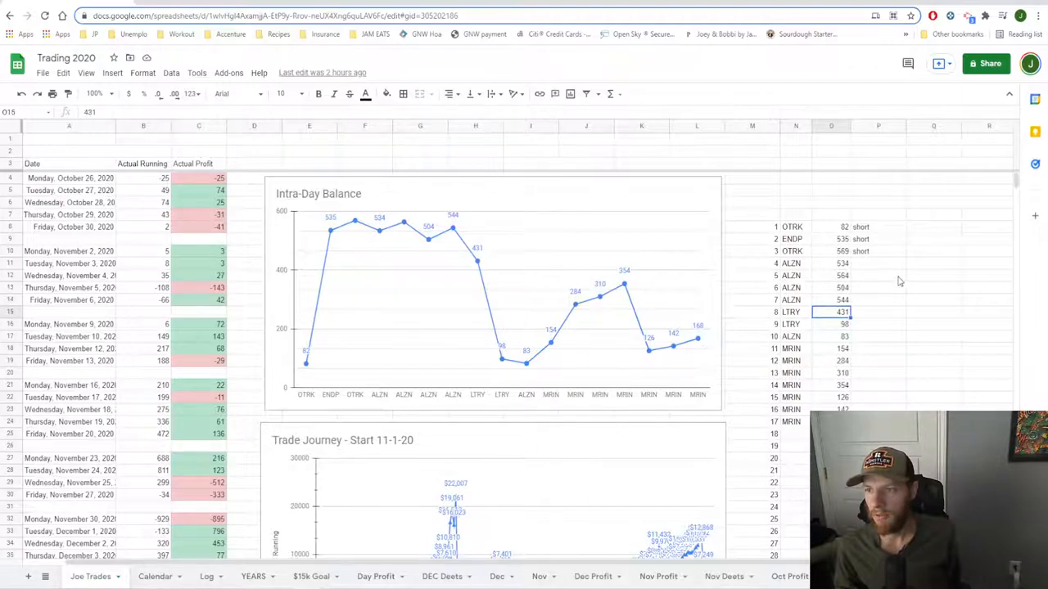
left_click(830, 324)
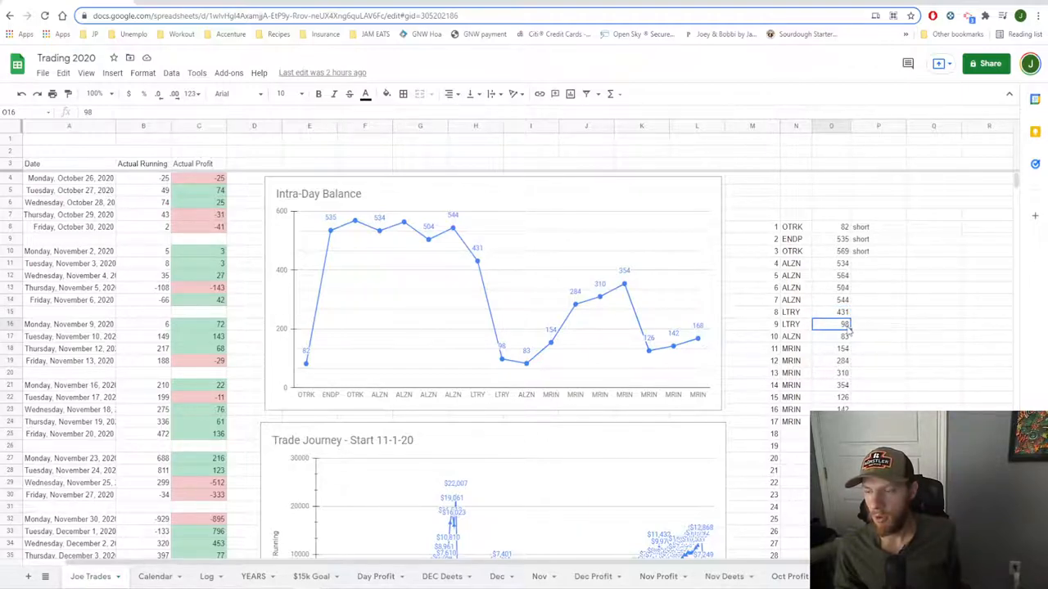
mouse_move(859, 327)
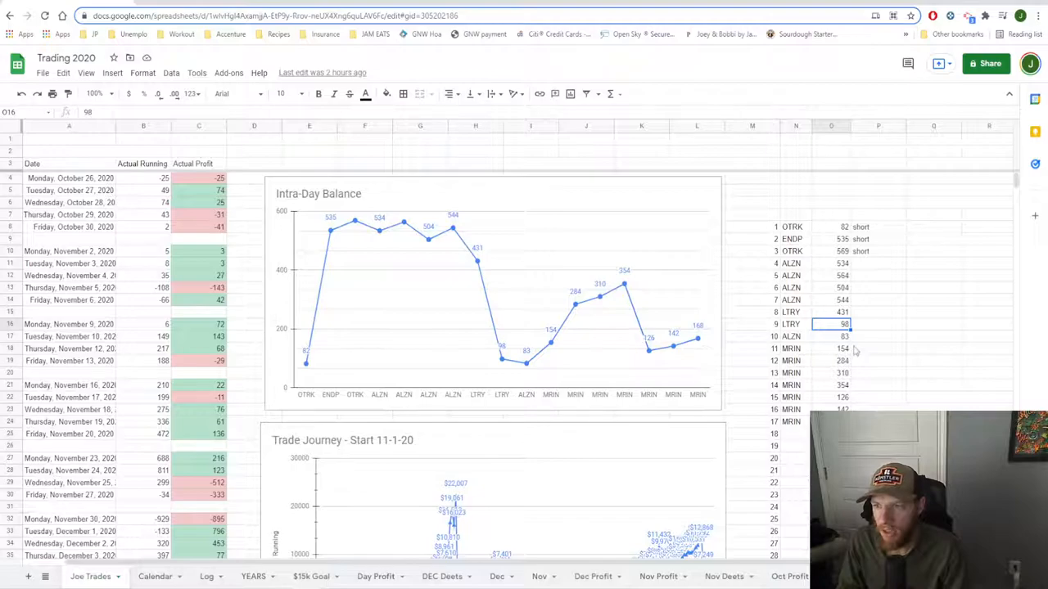
left_click(831, 361)
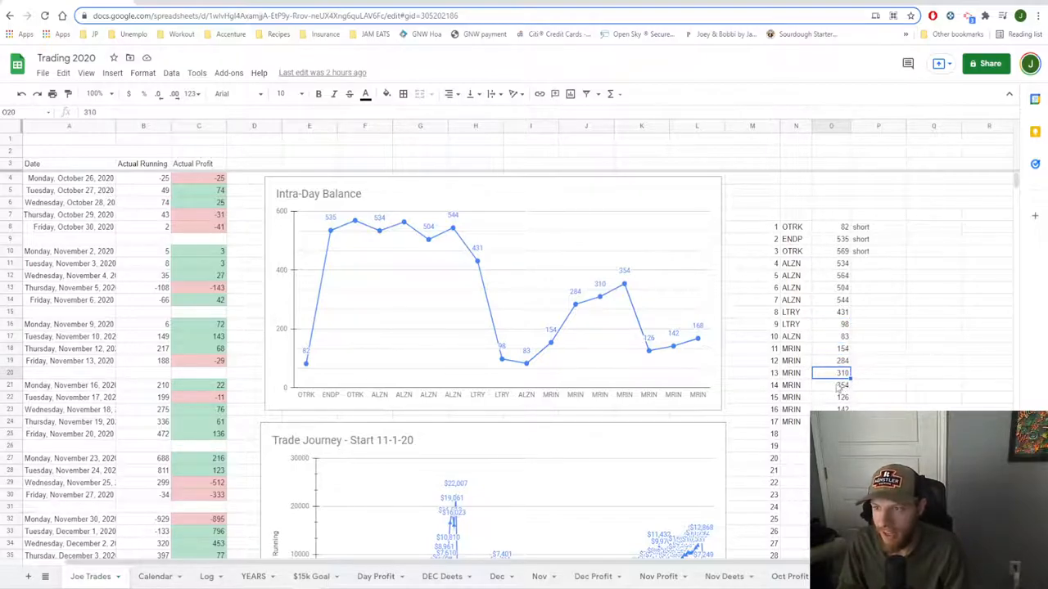
left_click(831, 385)
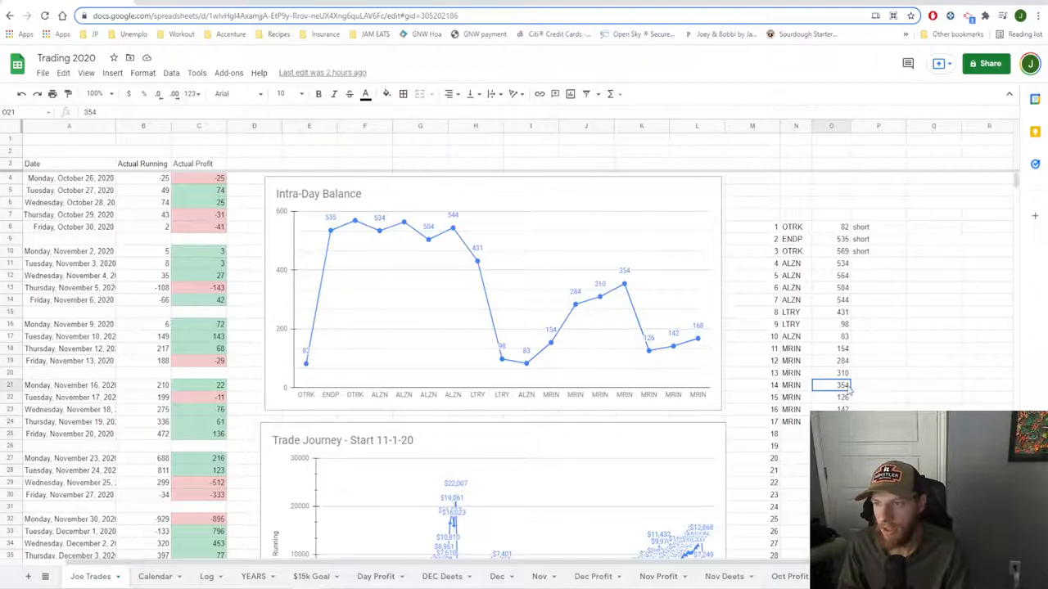
left_click(878, 384)
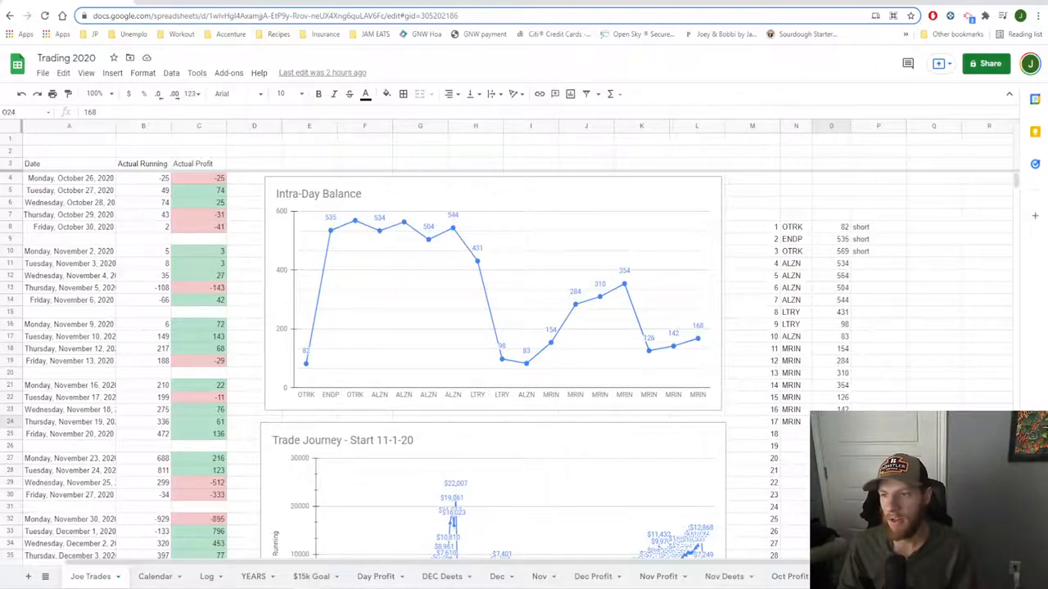
mouse_move(957, 377)
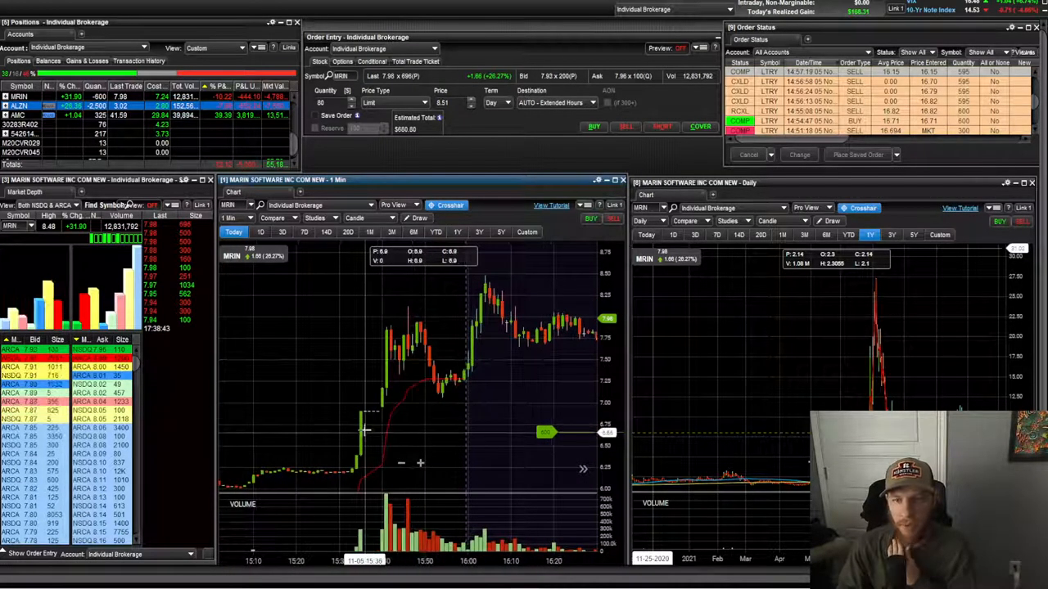
mouse_move(479, 270)
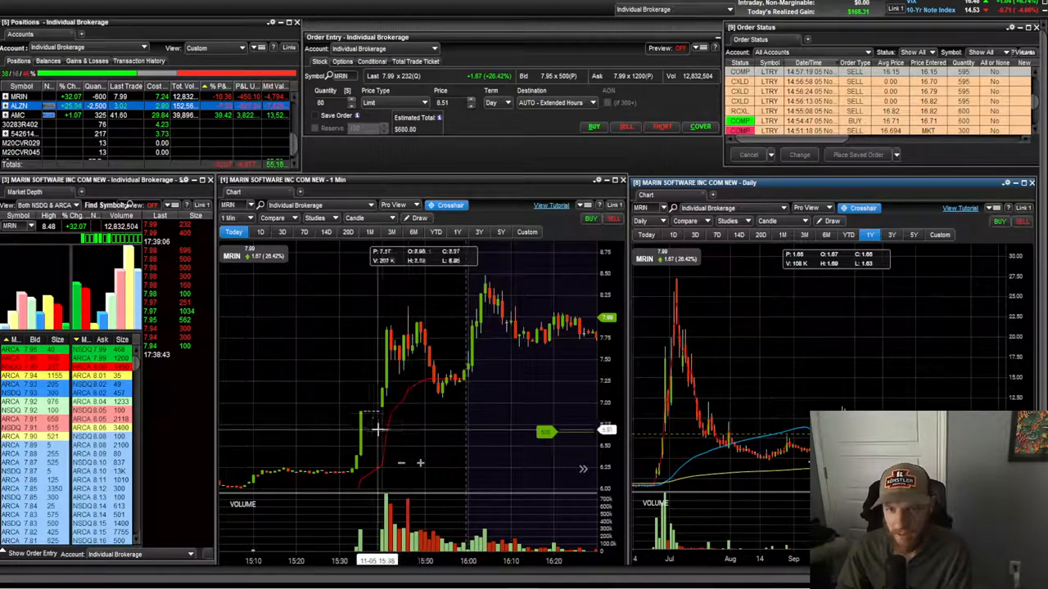
mouse_move(392, 373)
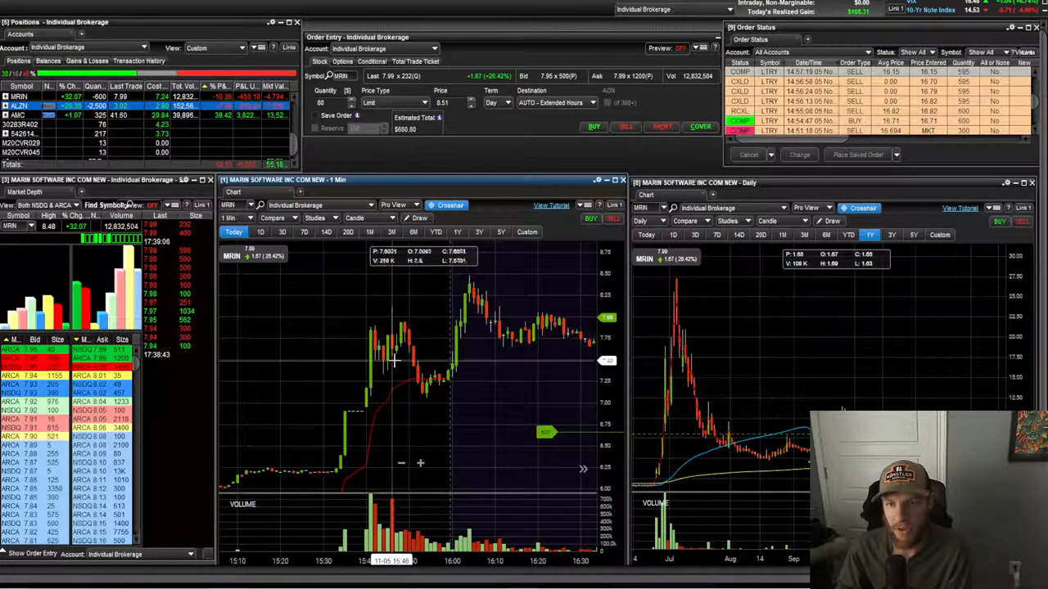
mouse_move(418, 348)
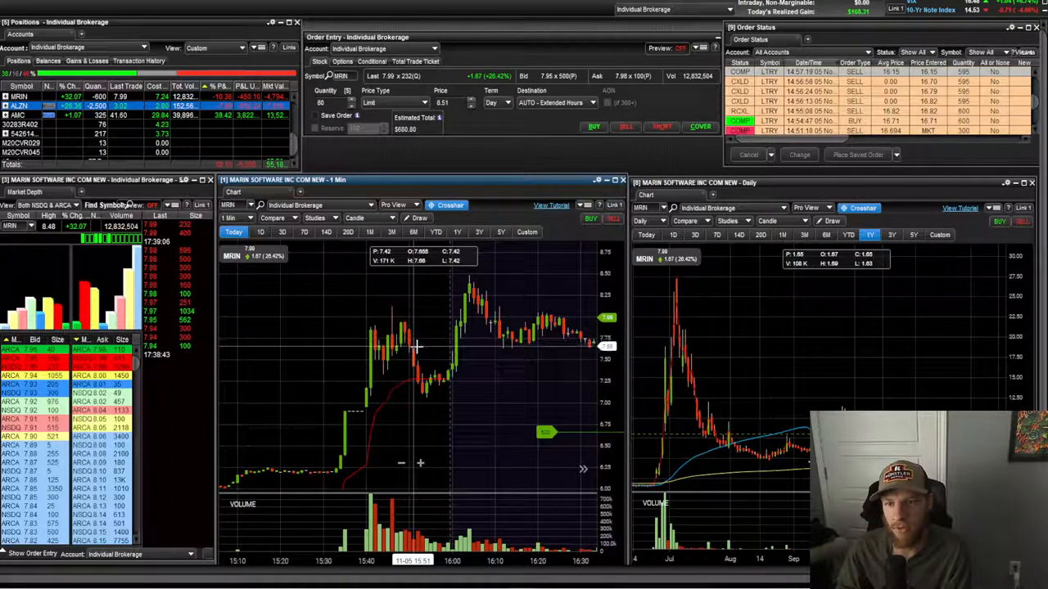
mouse_move(432, 387)
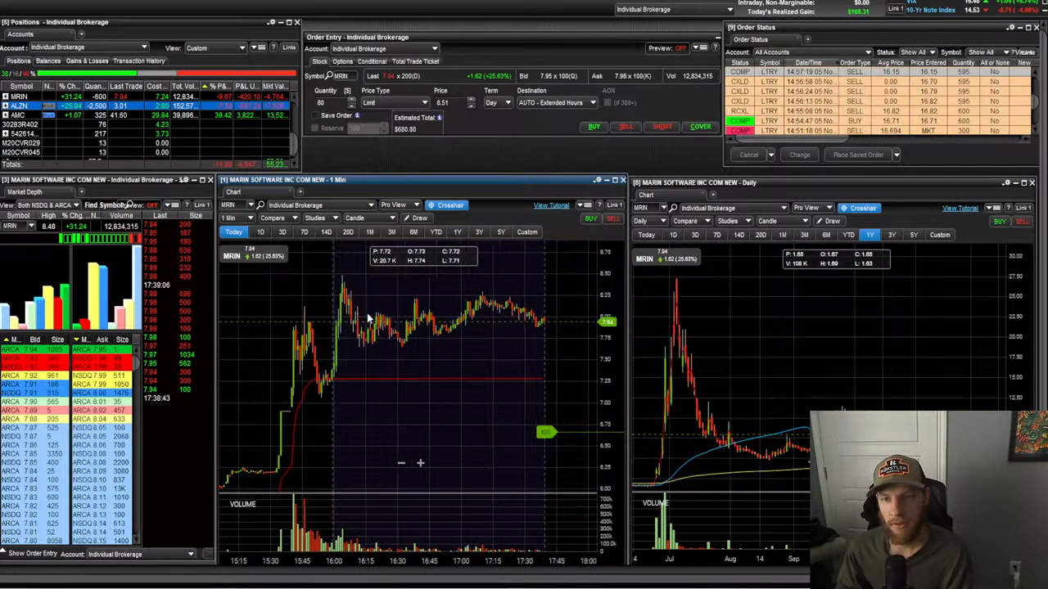
mouse_move(544, 303)
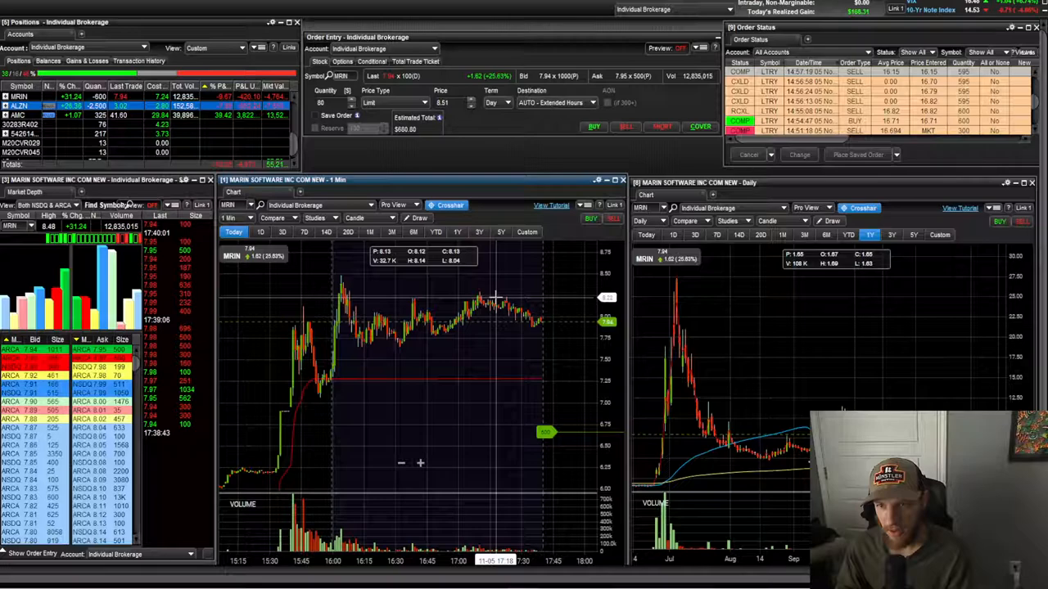
mouse_move(548, 266)
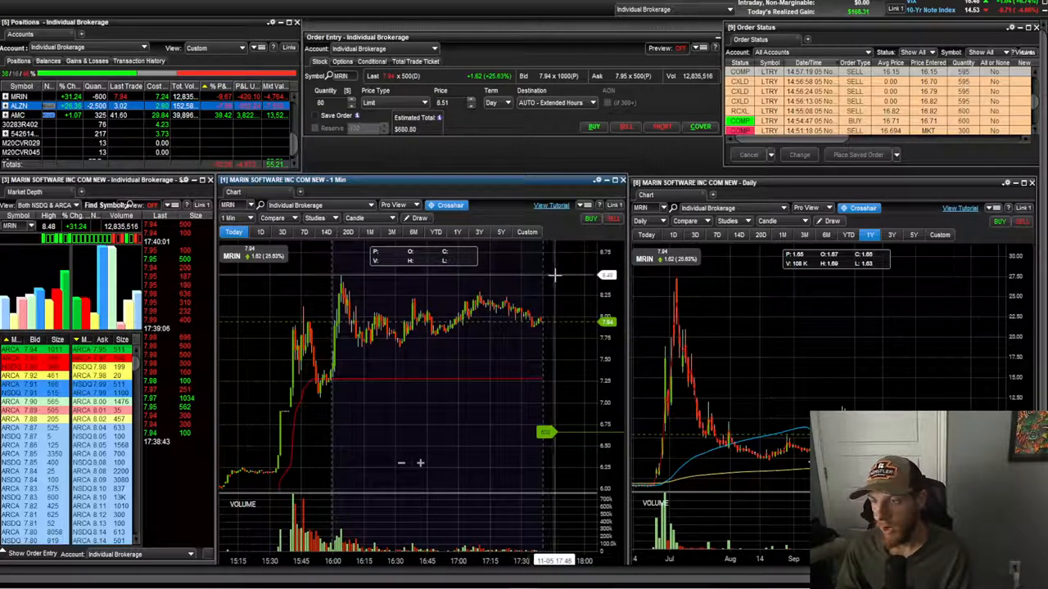
mouse_move(471, 340)
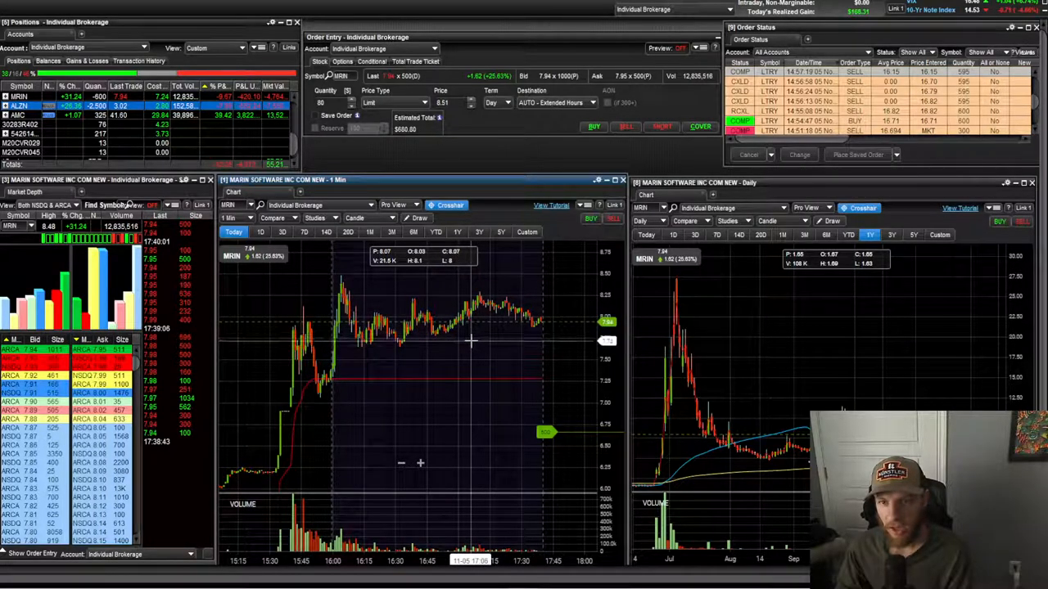
mouse_move(479, 342)
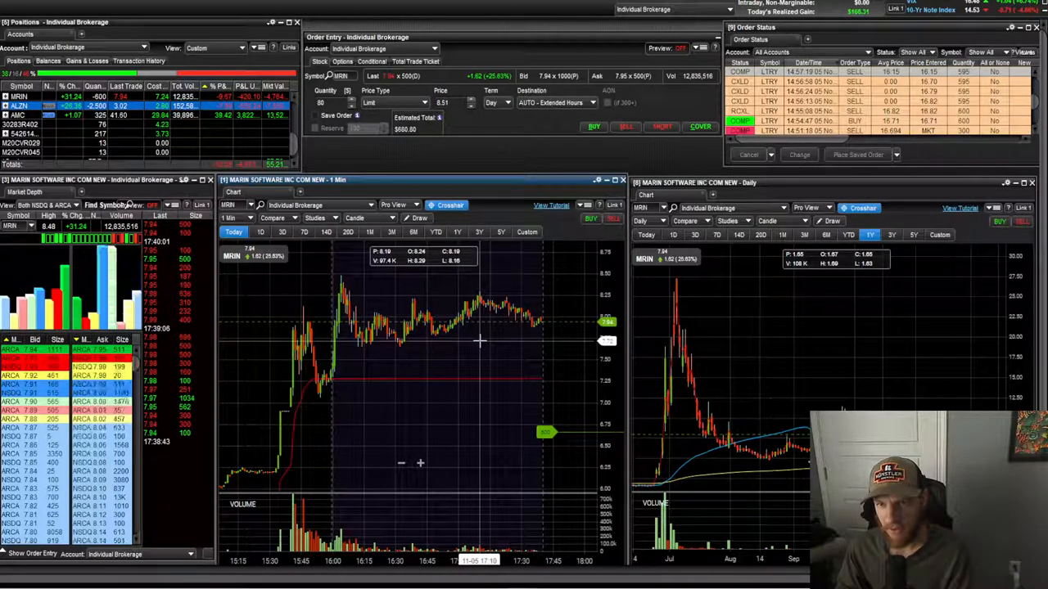
mouse_move(528, 420)
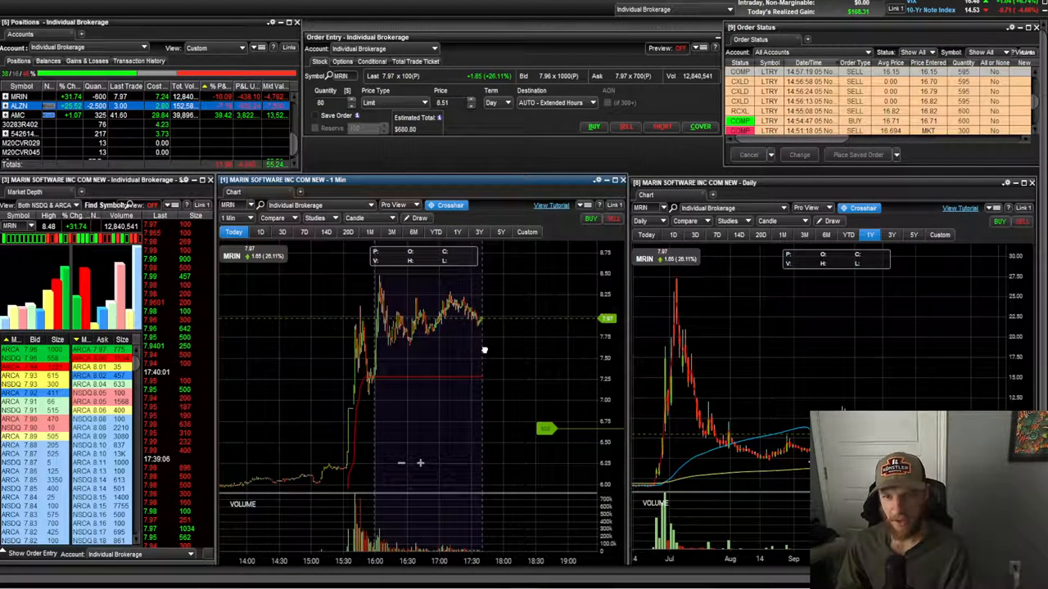
mouse_move(485, 314)
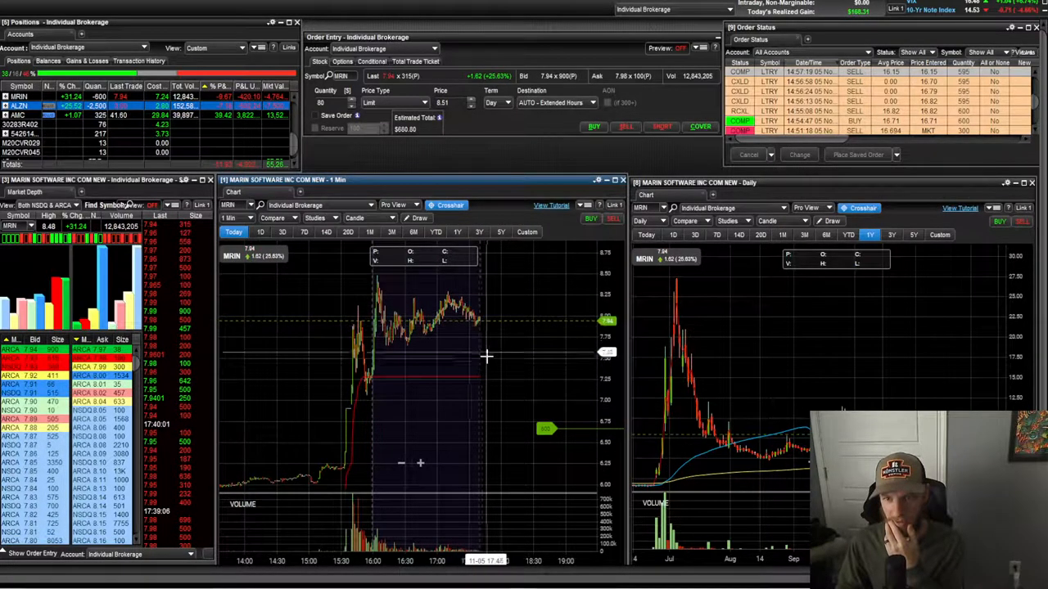
mouse_move(491, 383)
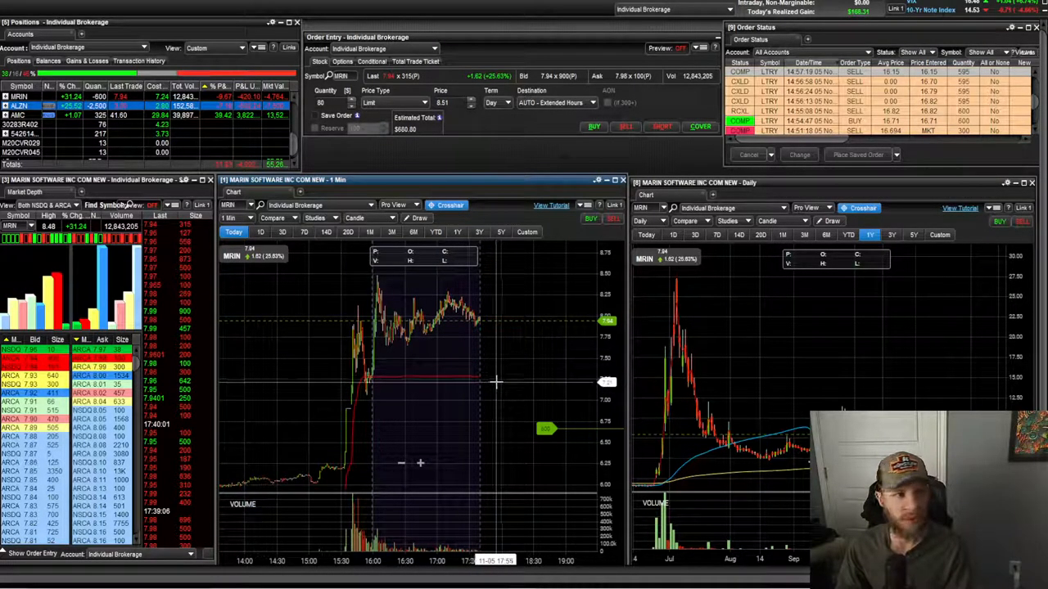
mouse_move(496, 383)
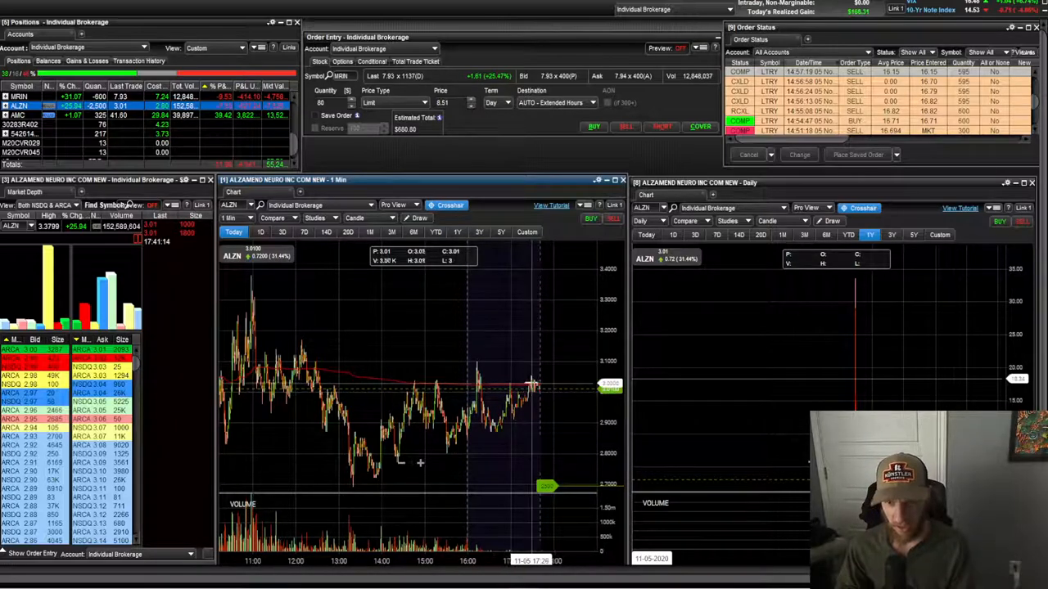
mouse_move(528, 329)
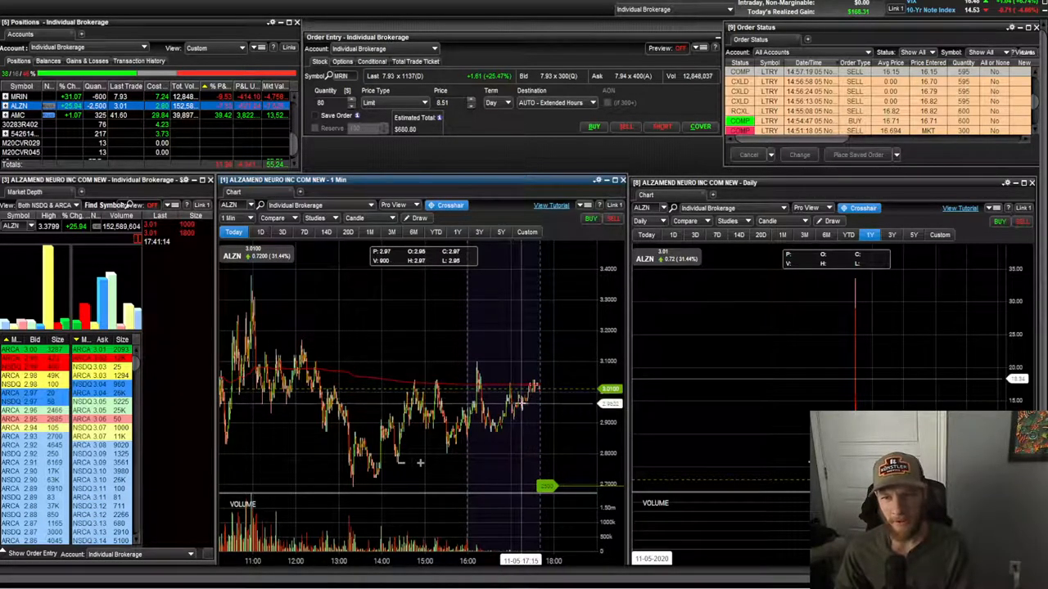
mouse_move(536, 397)
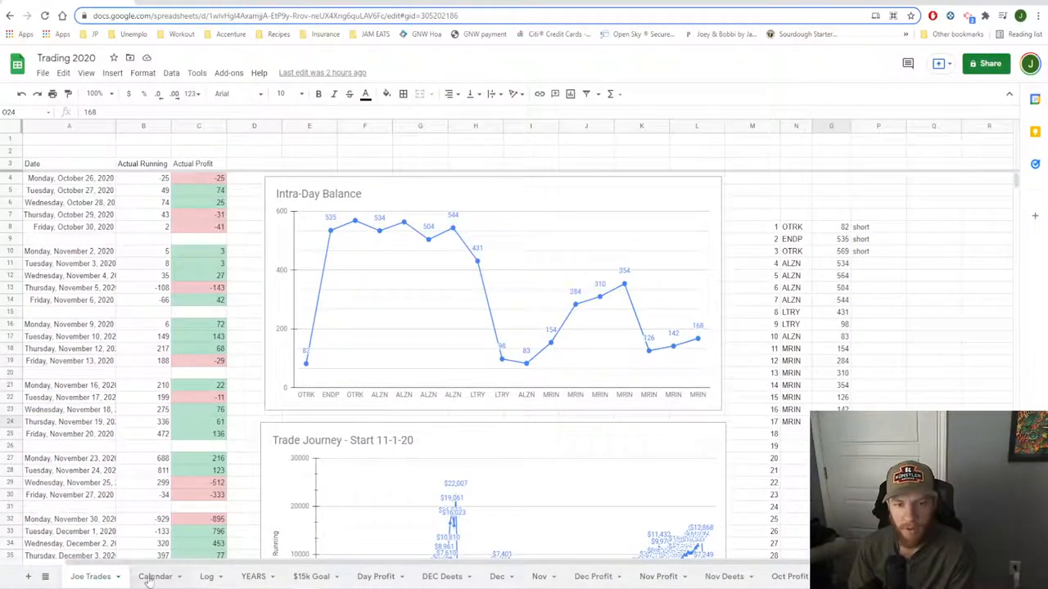
- Open the Calendar sheet and review November's 1274 and 2101 daily profits and 4334 total
left_click(154, 576)
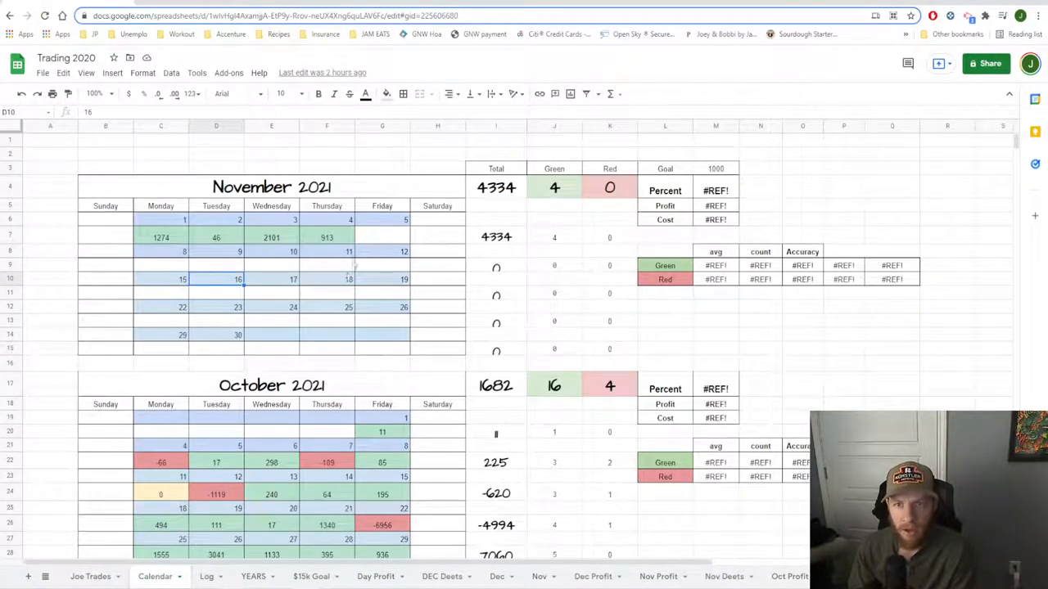
left_click(161, 237)
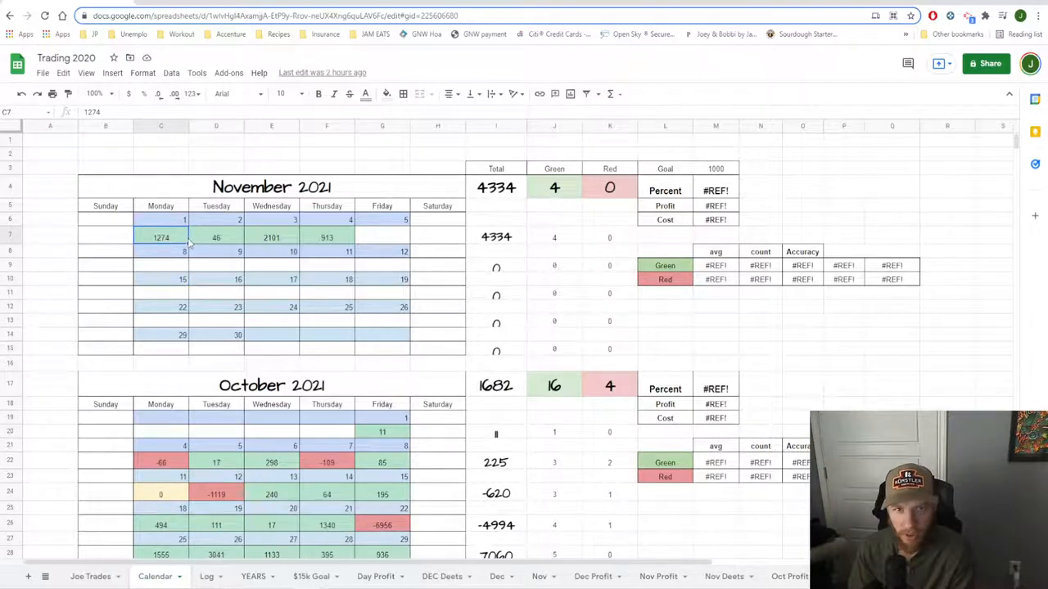
left_click(271, 237)
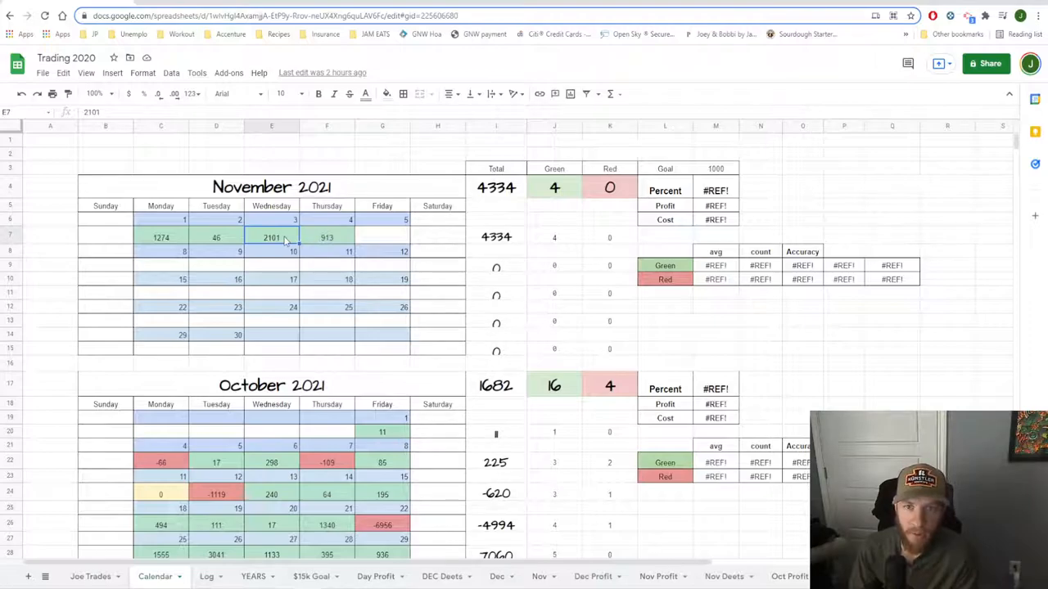
left_click(326, 238)
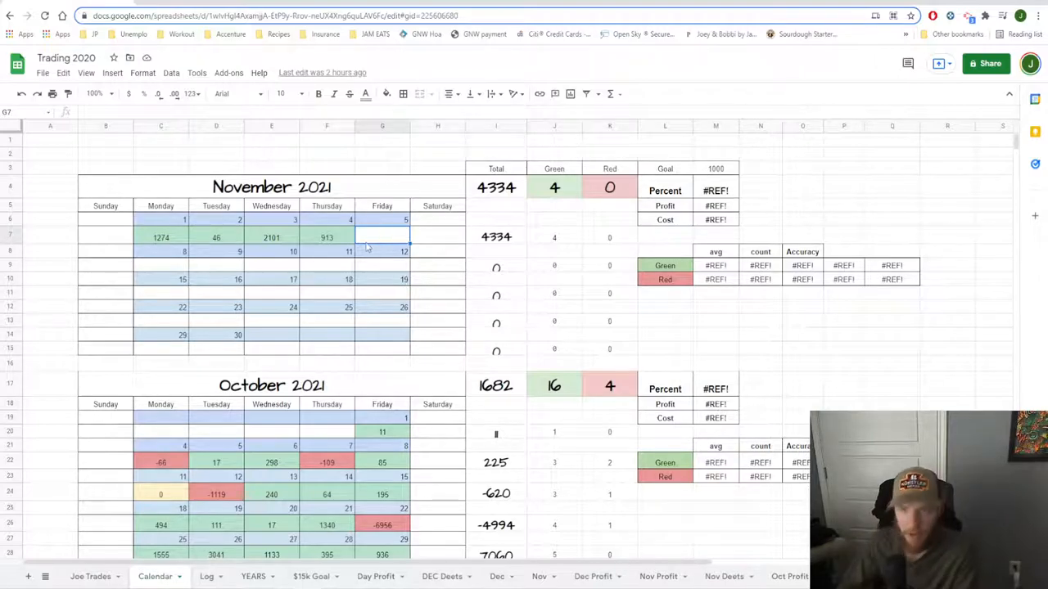
mouse_move(395, 233)
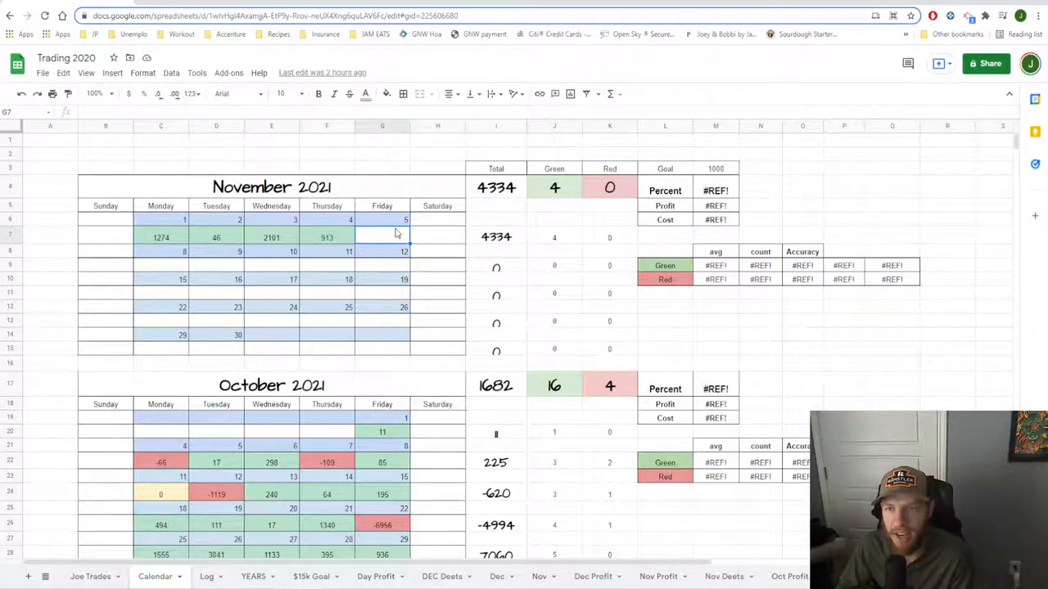
left_click(496, 187)
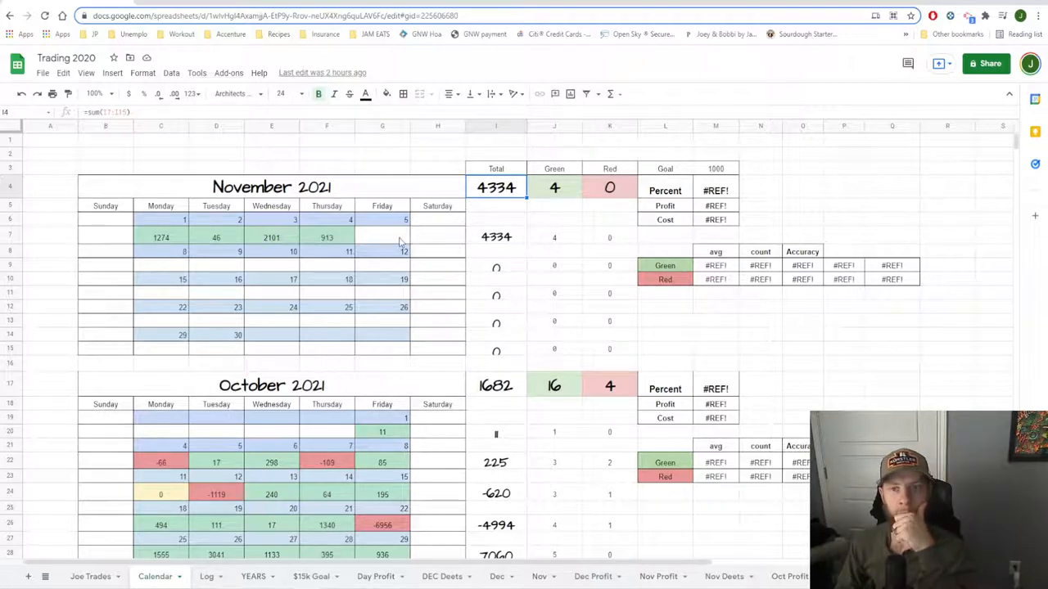
left_click(495, 237)
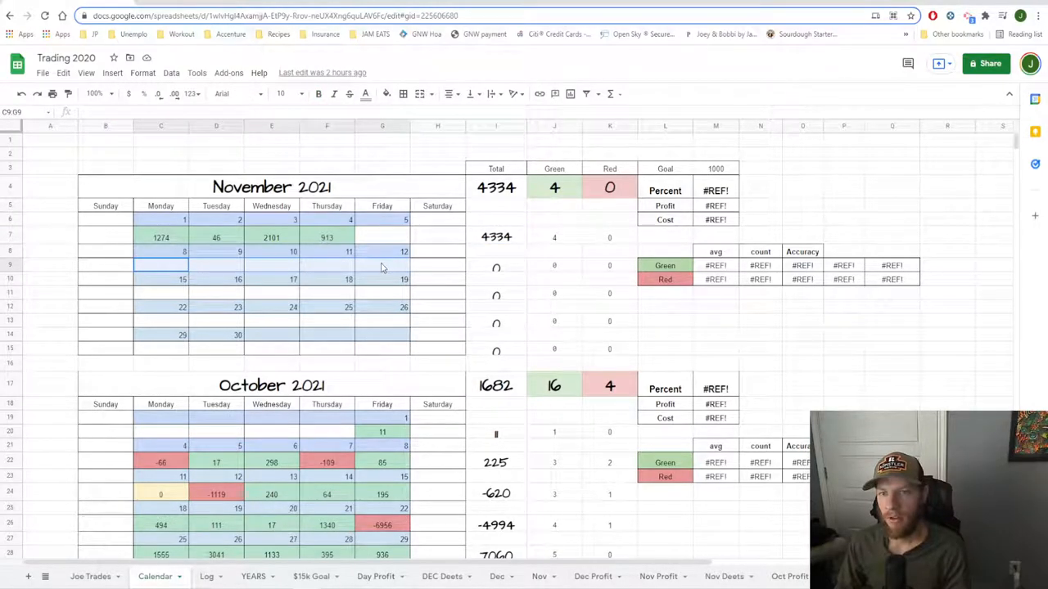
mouse_move(409, 269)
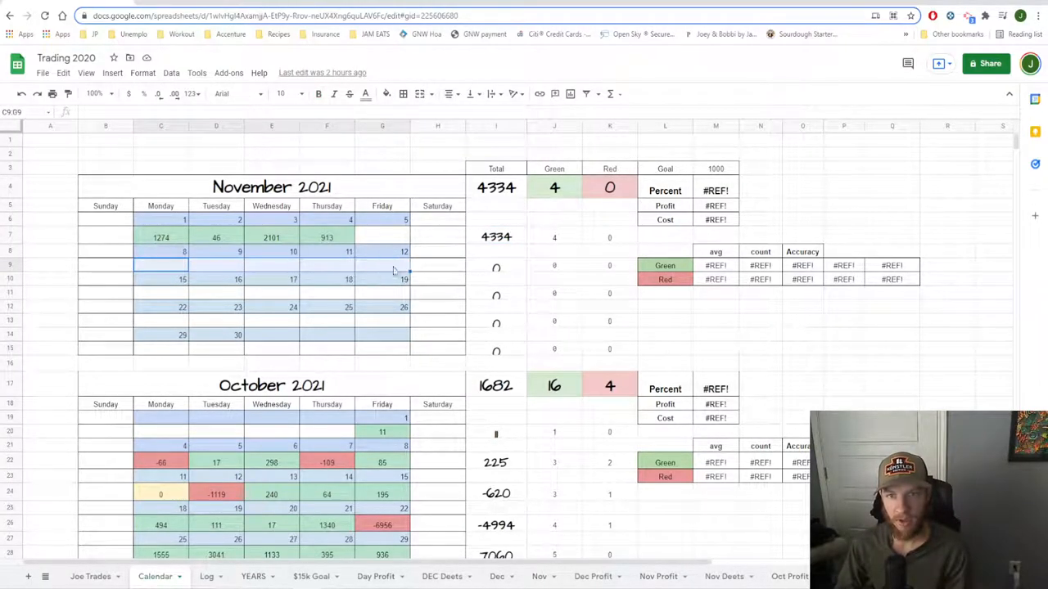
left_click(554, 307)
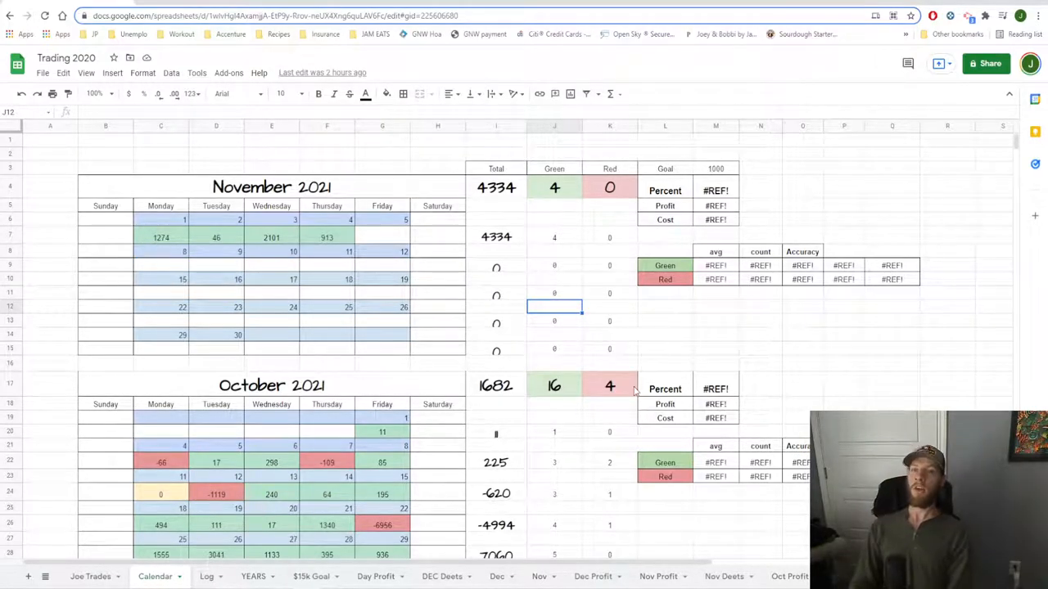
mouse_move(550, 402)
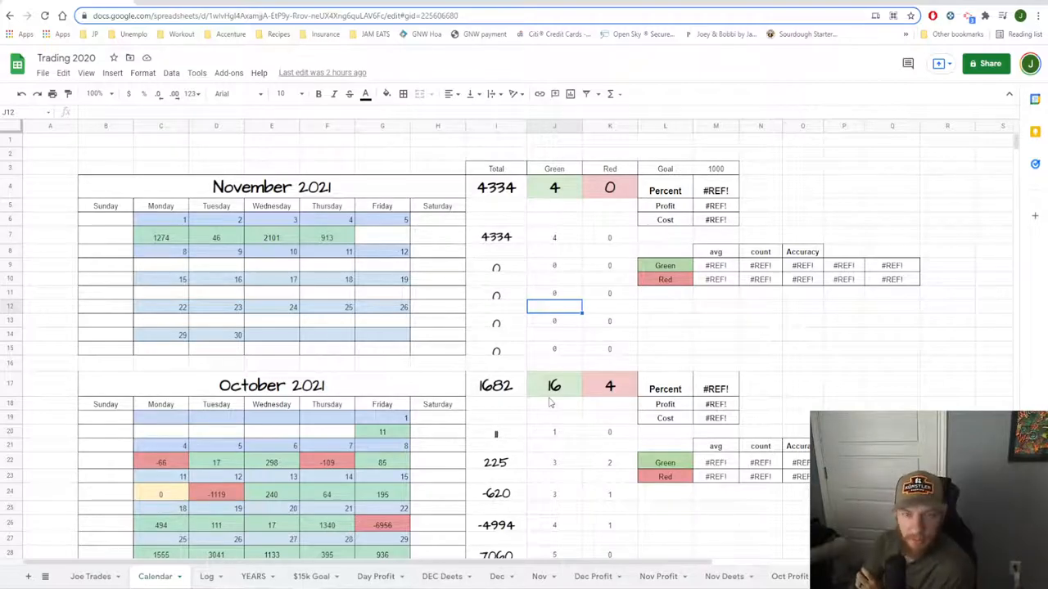